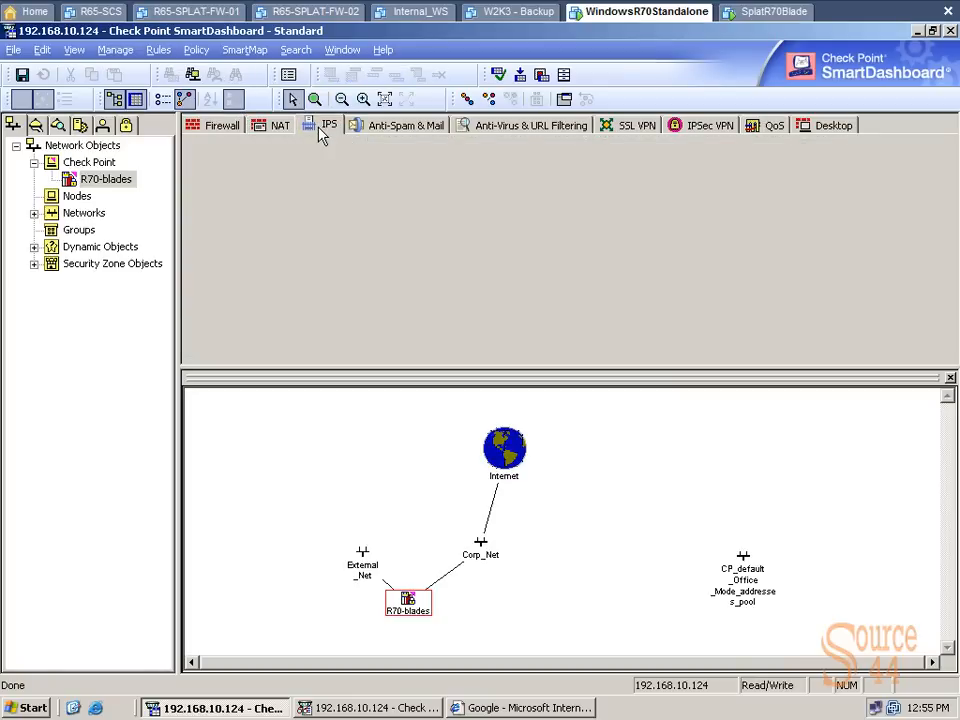
Switch to the IPS tab, landing on the Follow Up list of new protections.
click(328, 124)
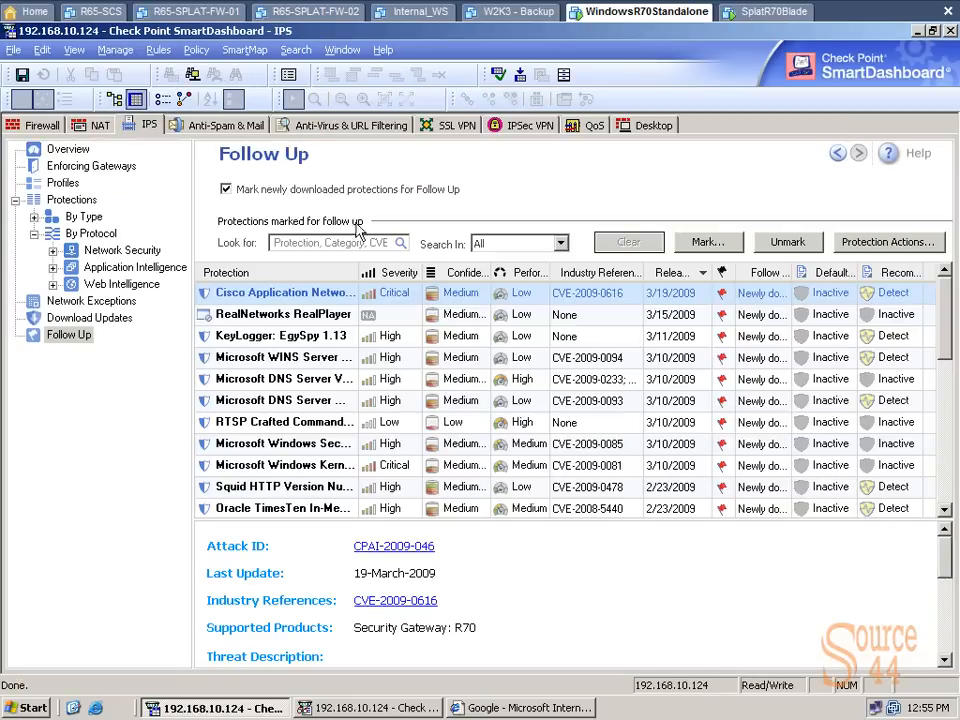
mouse_move(368, 236)
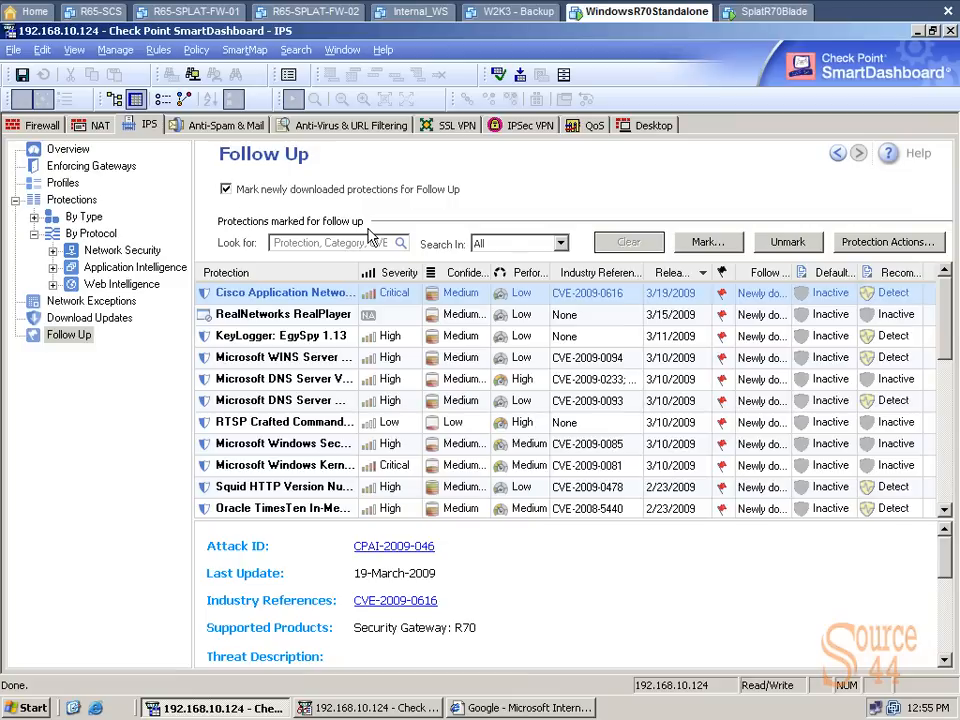
Show the IPS Overview and set the security status period to 24 Hours.
click(68, 148)
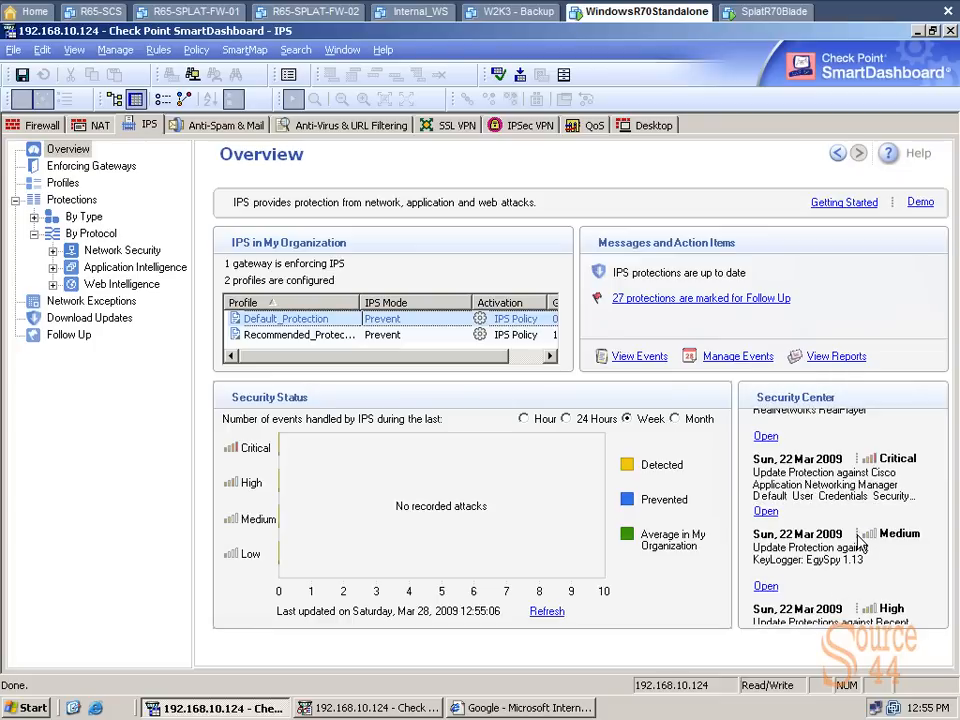
mouse_move(820, 510)
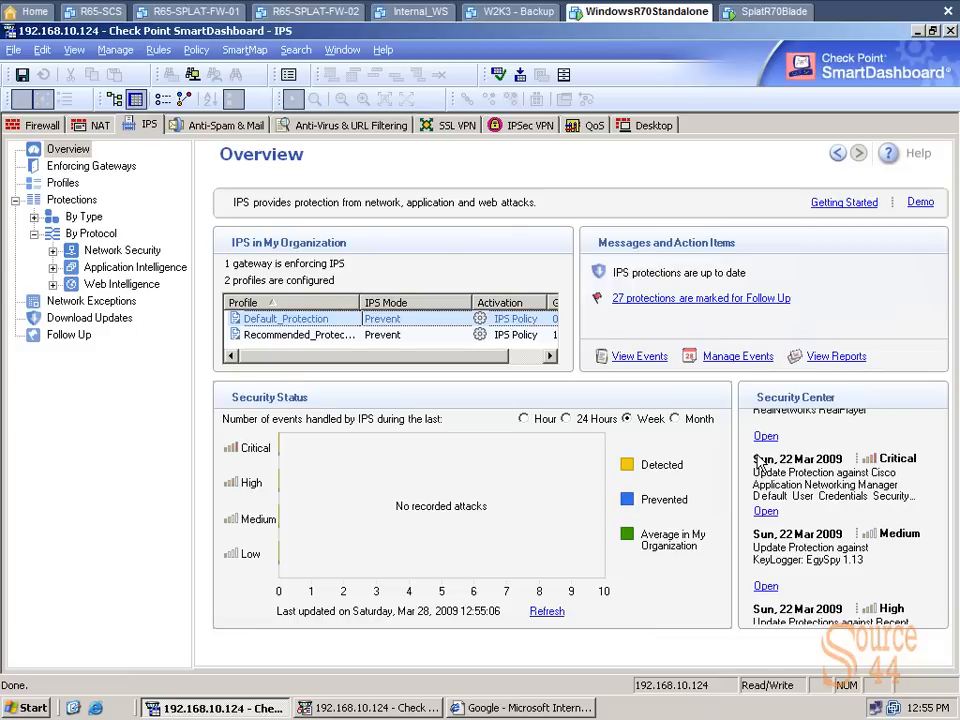
click(524, 418)
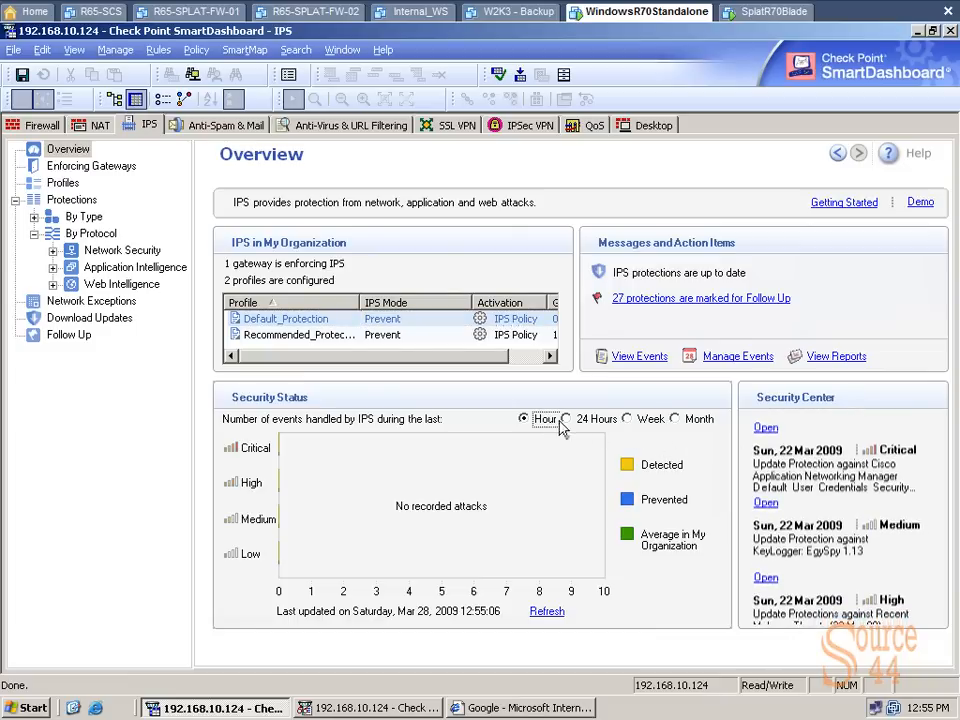
click(564, 418)
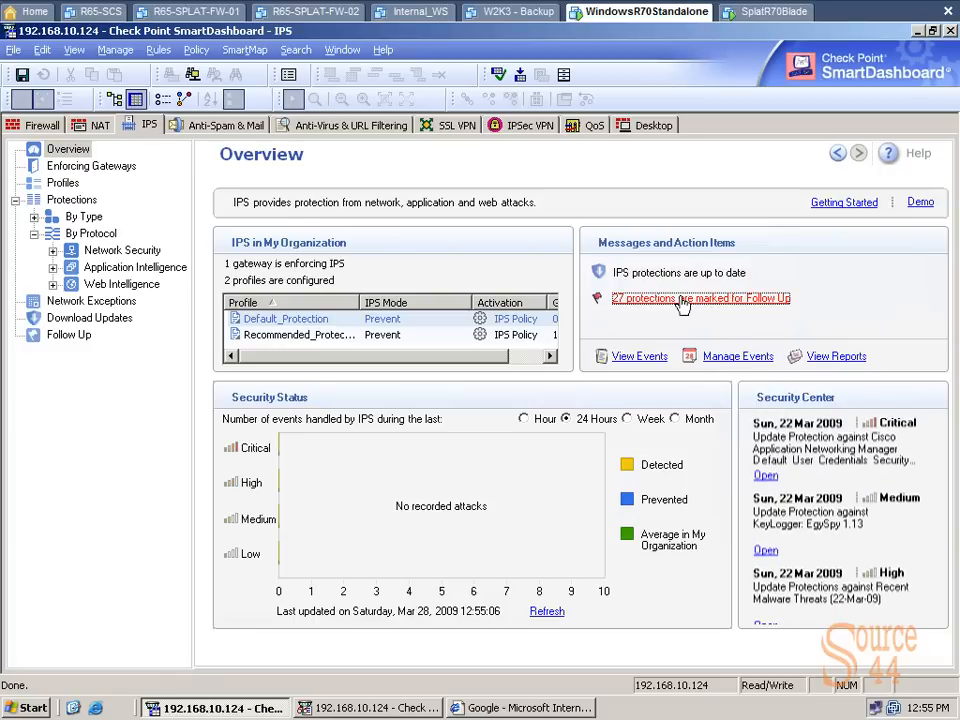
Follow the overview's '27 protections are marked for Follow-Up' notice to the list.
click(700, 298)
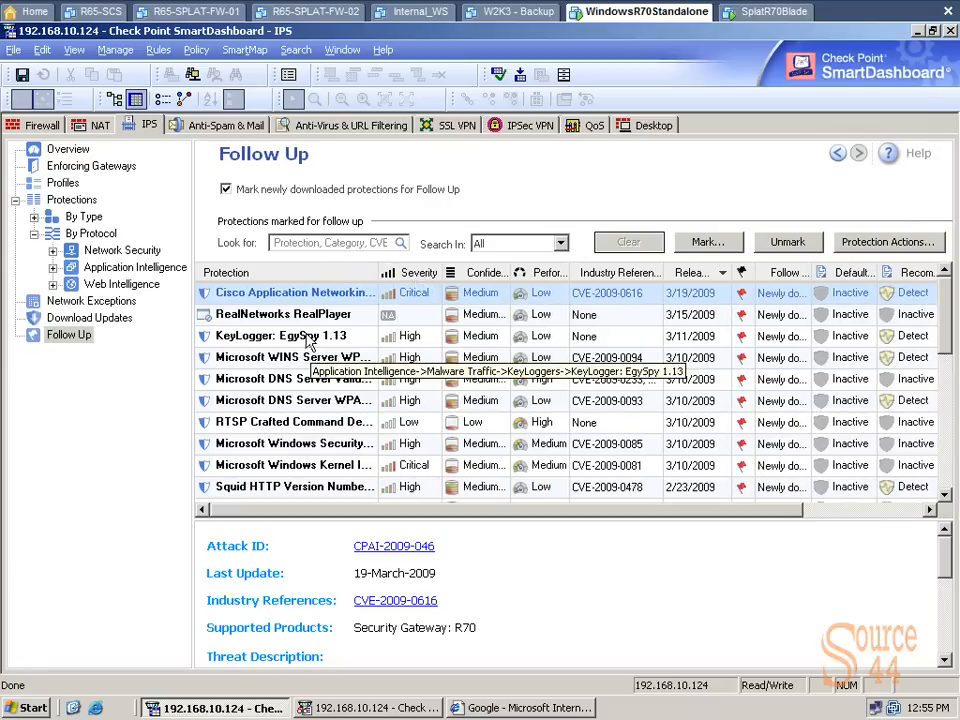
Bring up the Protection Details window for KeyLogger: EgySpy 1.13.
double_click(292, 336)
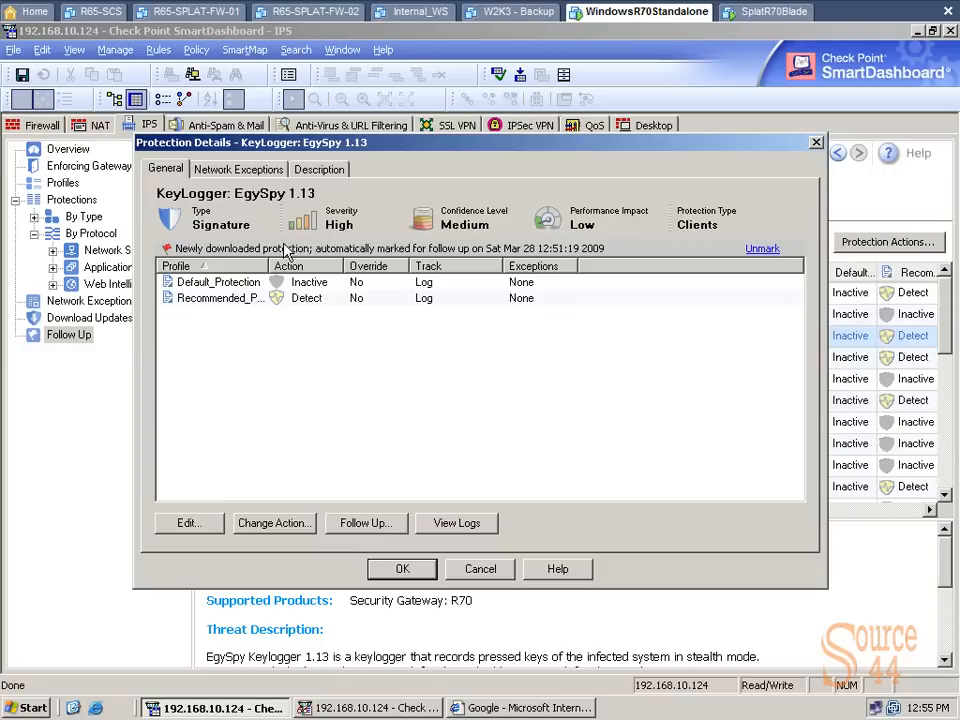
mouse_move(384, 224)
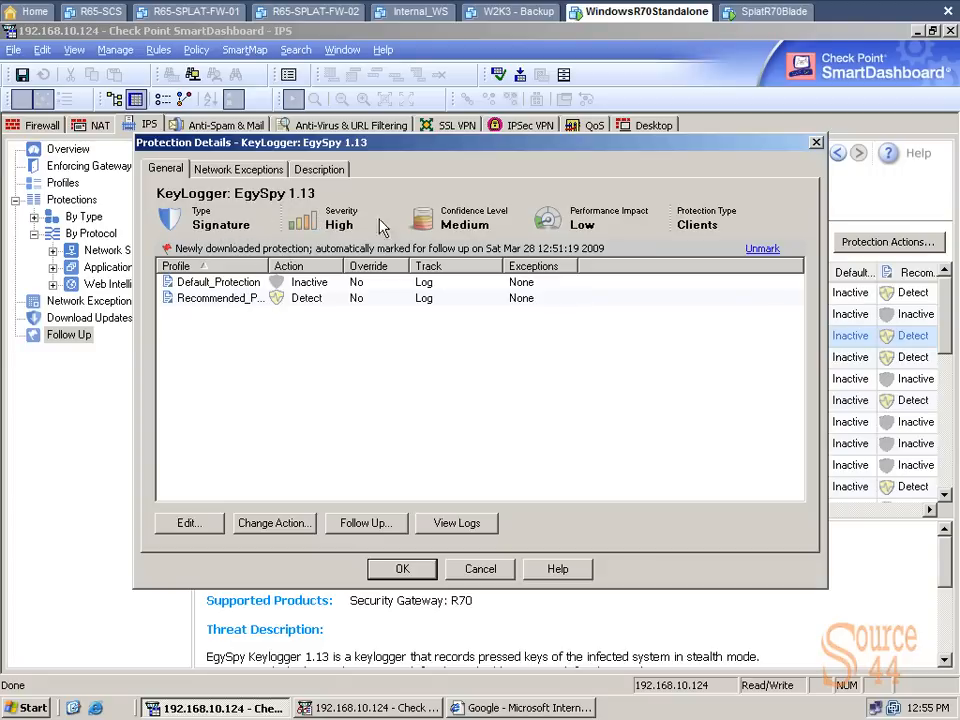
mouse_move(716, 222)
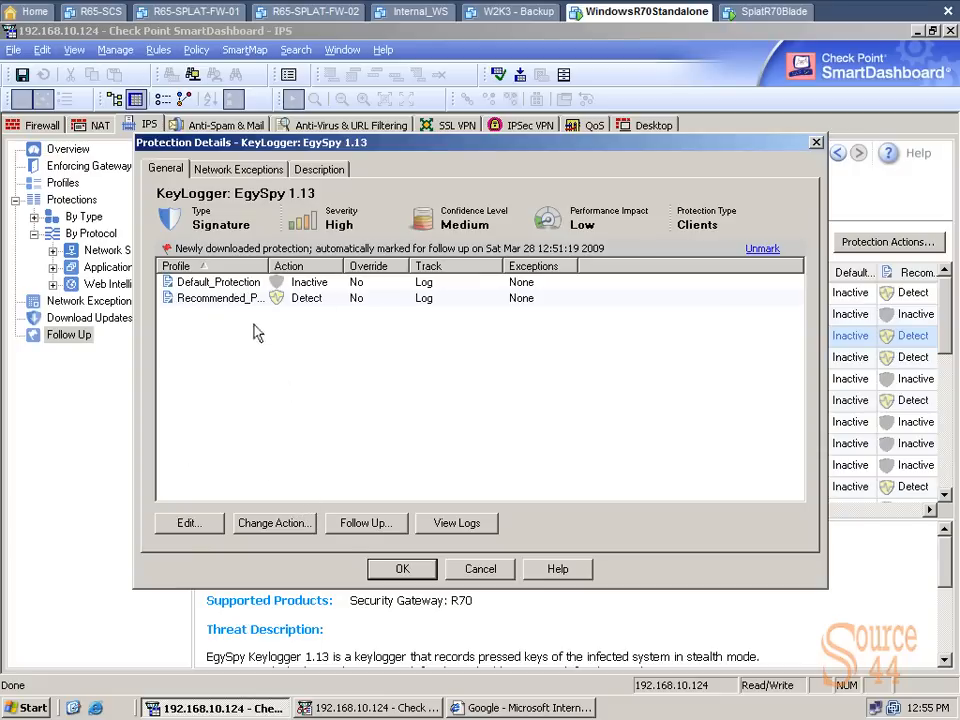
From the Recommended_Protection row, change the EgySpy action to Detect on All Profiles.
click(220, 298)
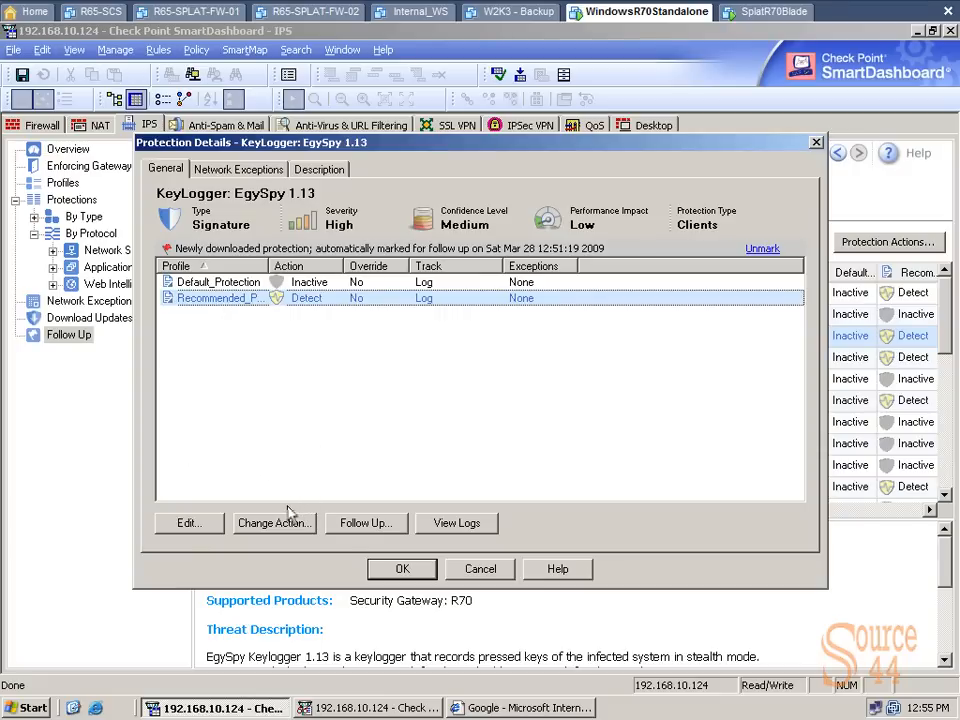
click(272, 522)
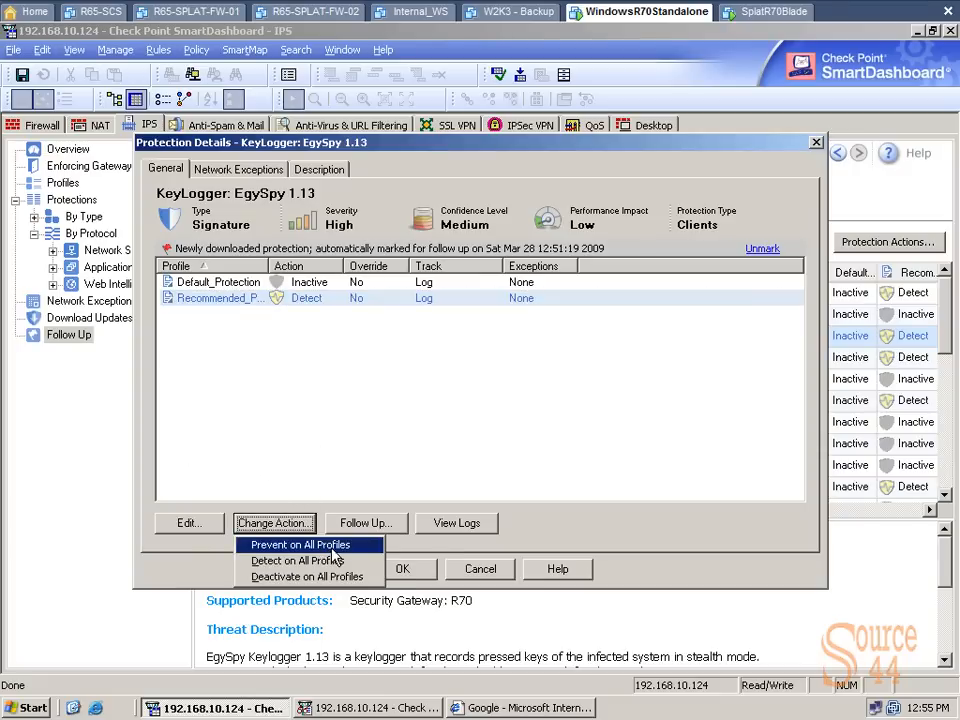
mouse_move(300, 560)
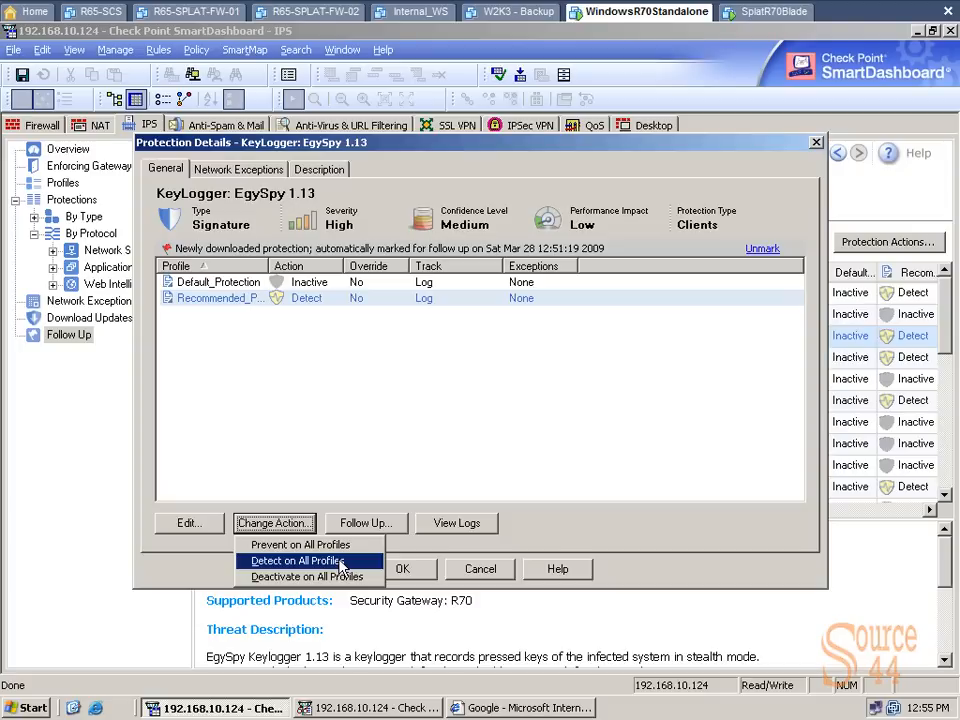
click(296, 560)
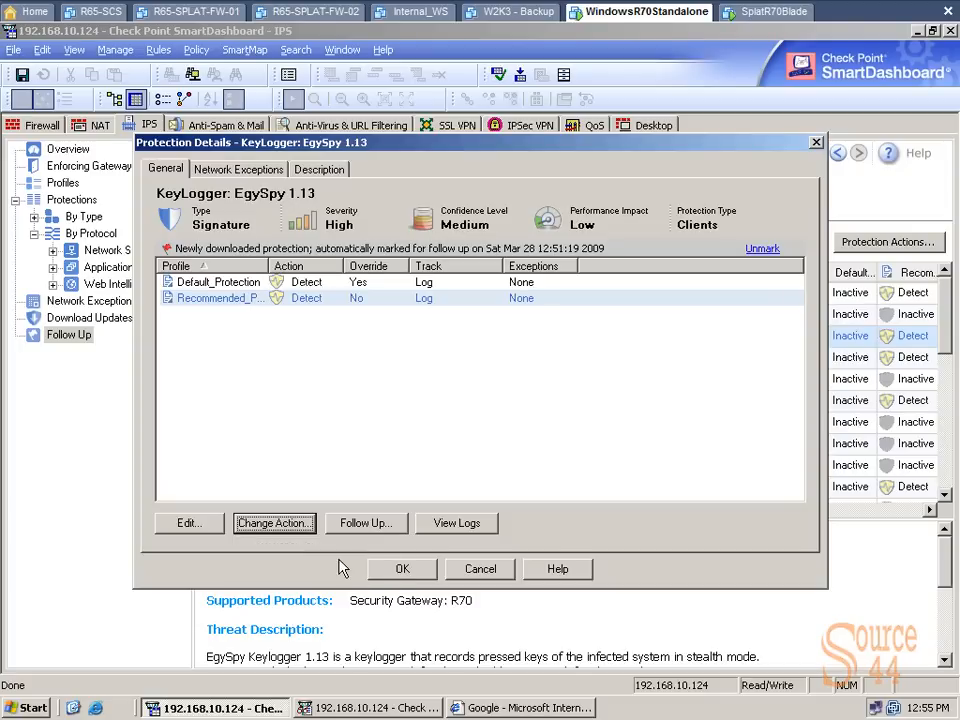
click(272, 524)
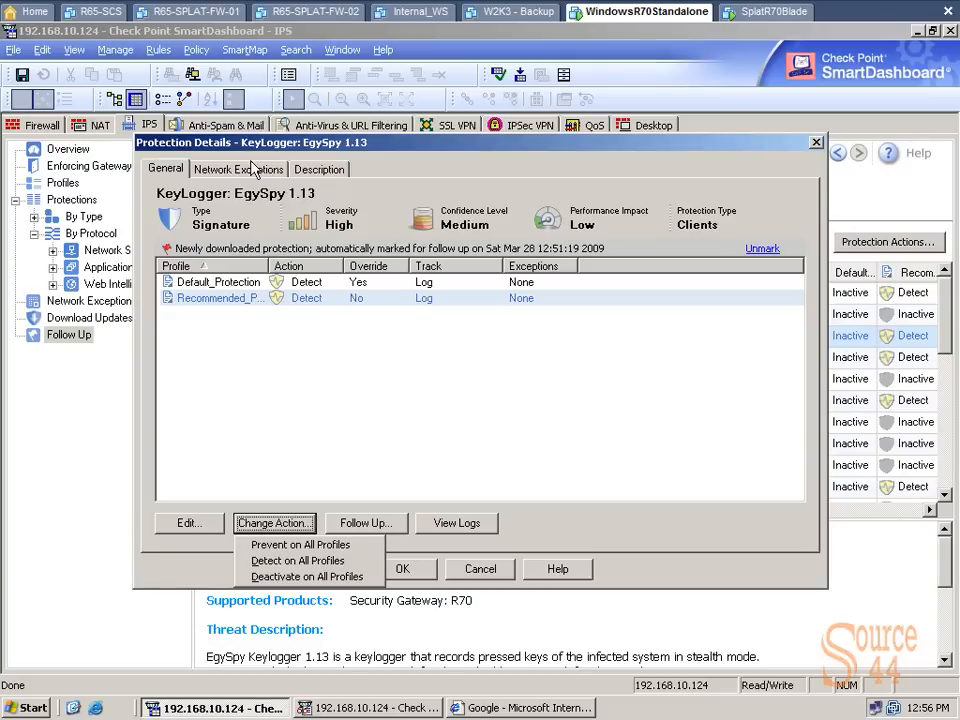
Start a new rule from the EgySpy protection's Network Exceptions list.
click(238, 168)
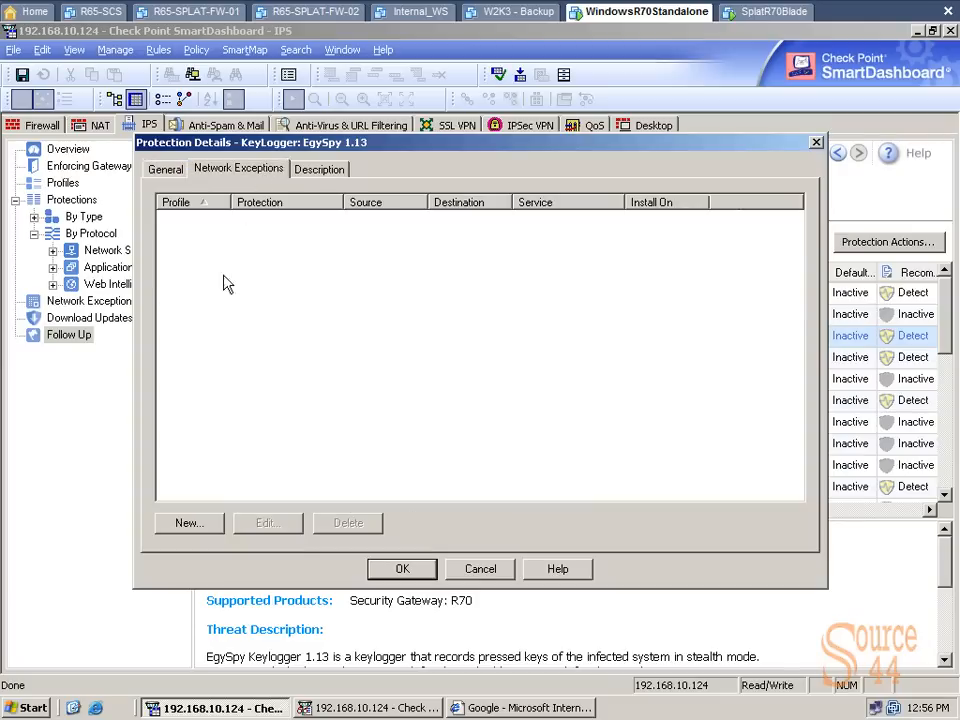
mouse_move(208, 528)
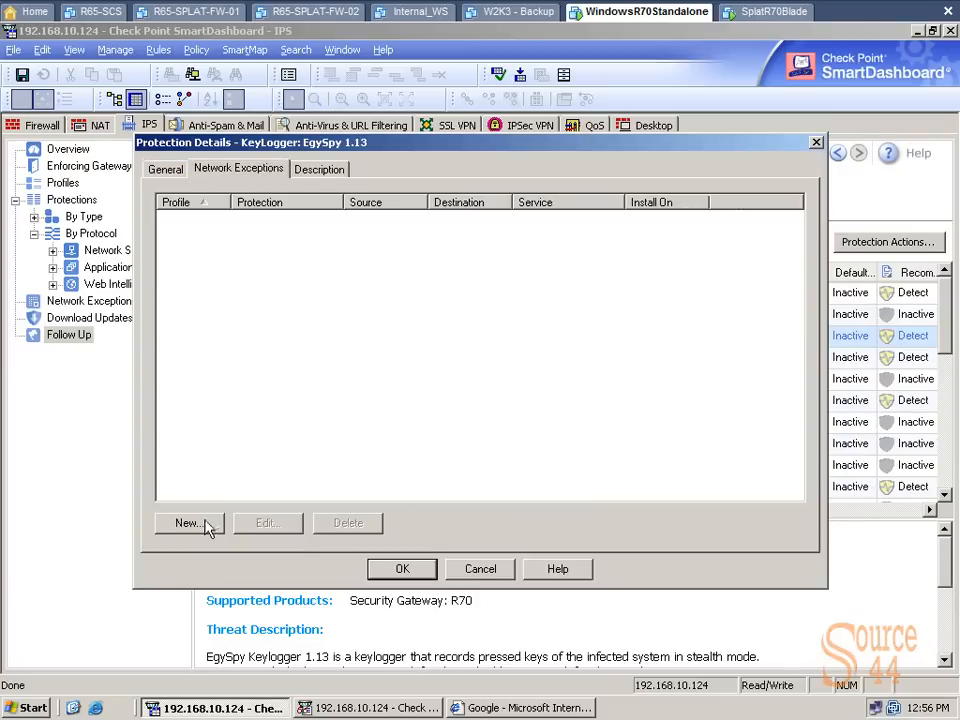
click(188, 524)
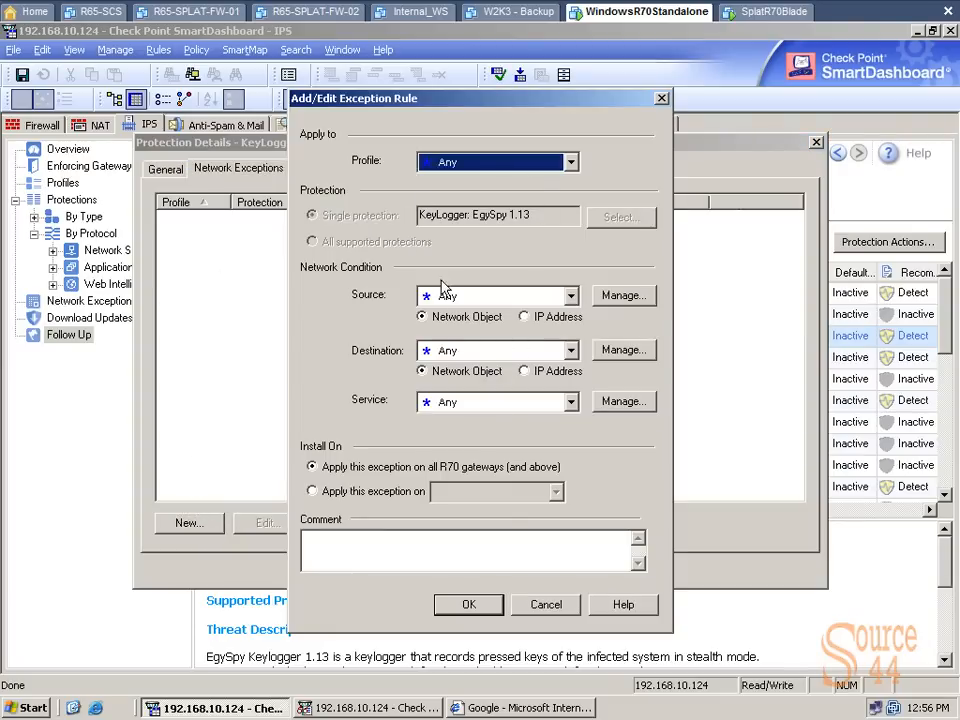
Set the exception source Corp_Net, destination External_Net, installed on gateway R70-blades.
click(570, 296)
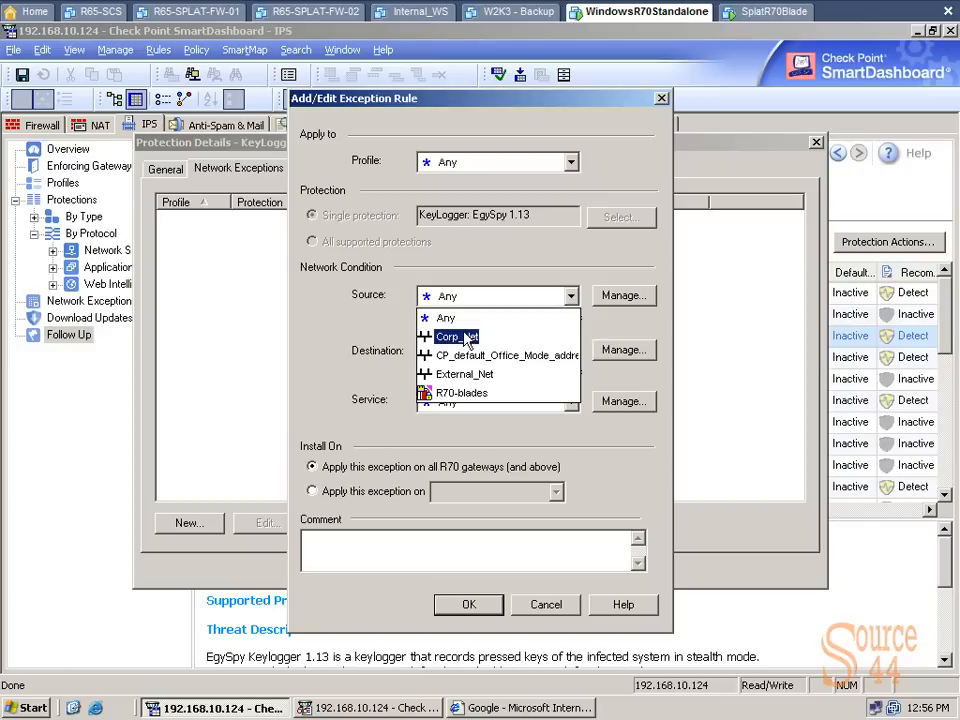
click(456, 336)
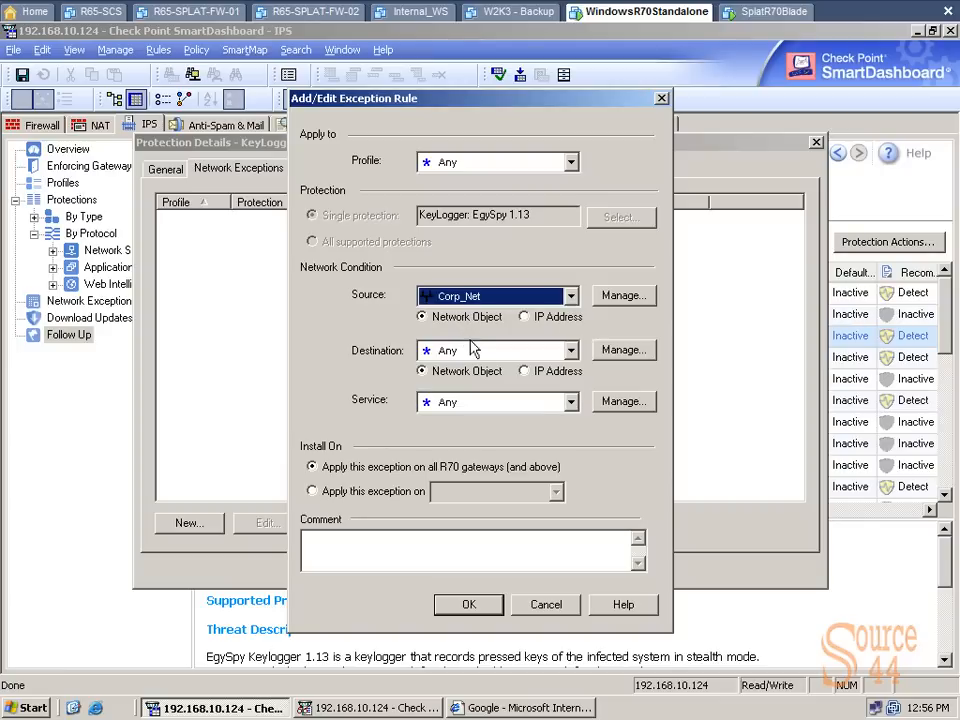
click(572, 350)
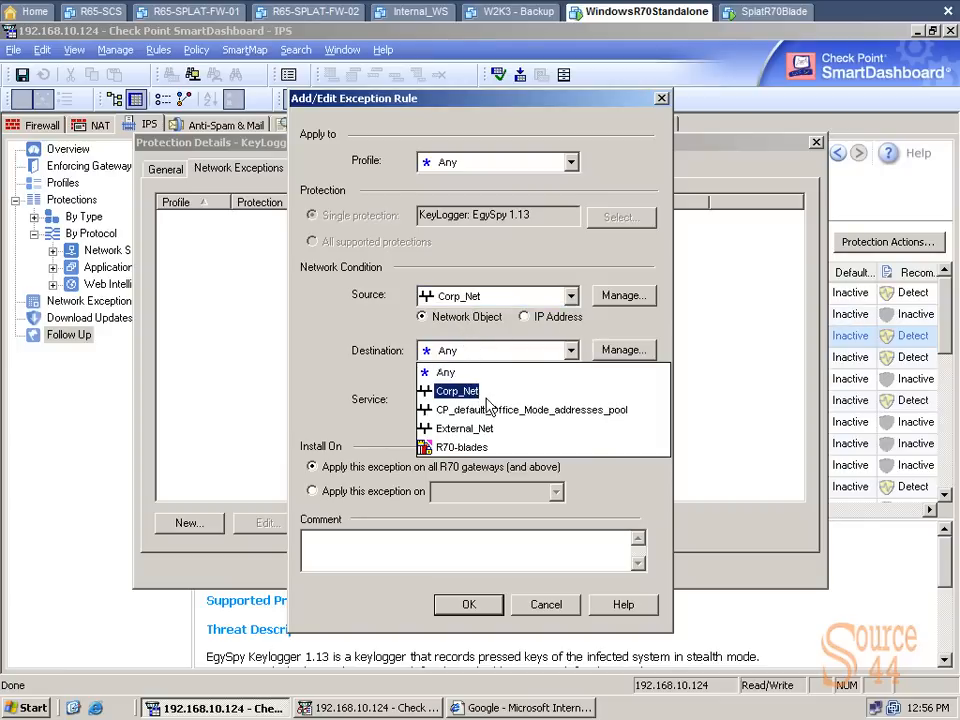
click(464, 428)
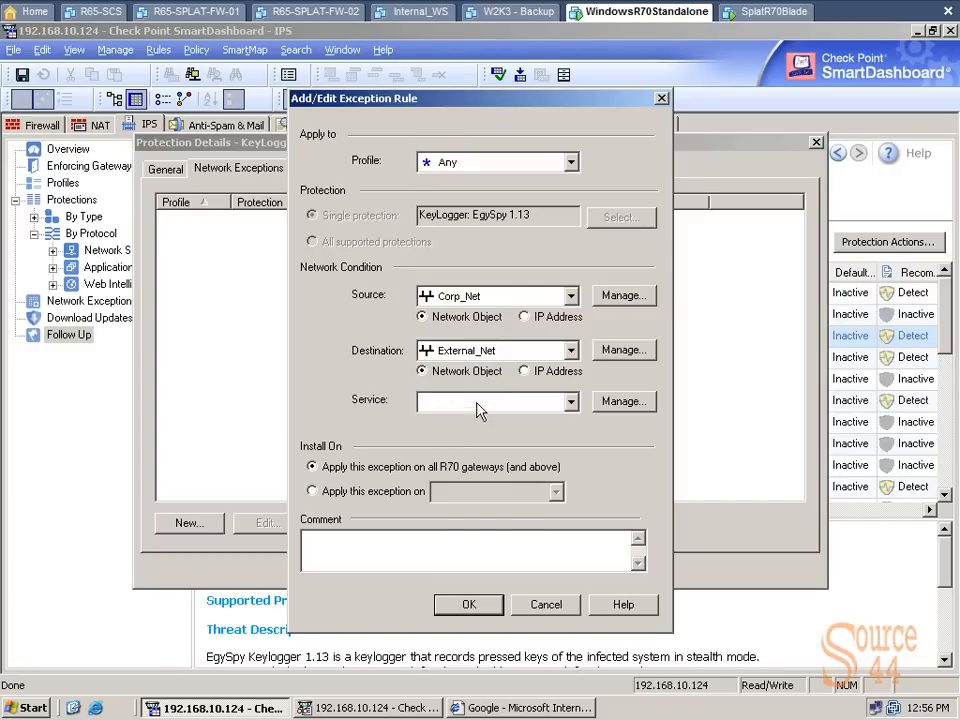
click(570, 400)
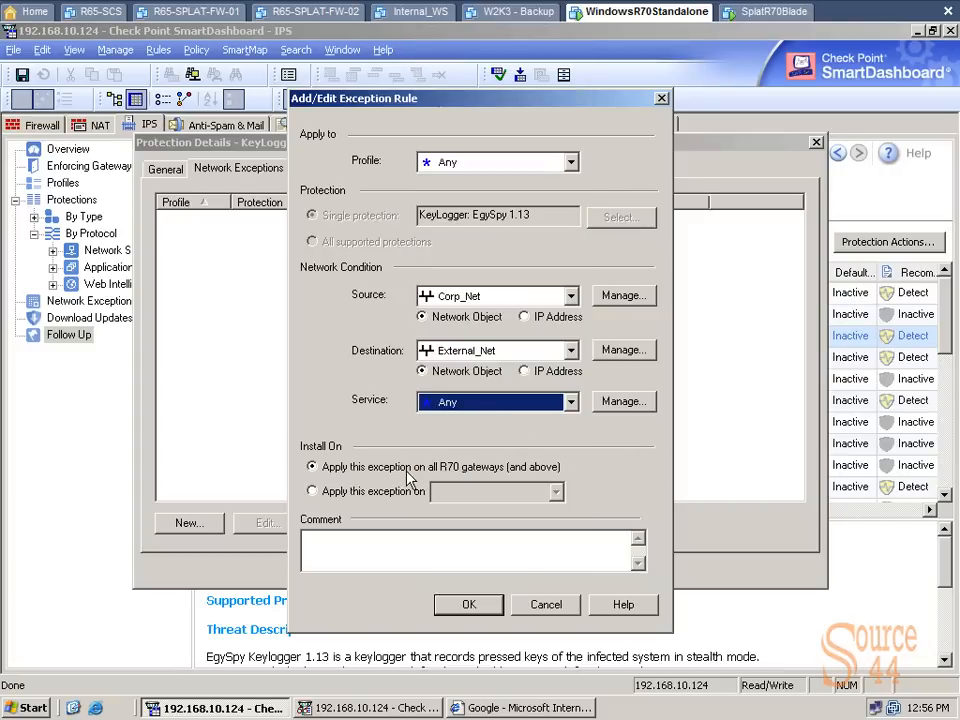
click(312, 492)
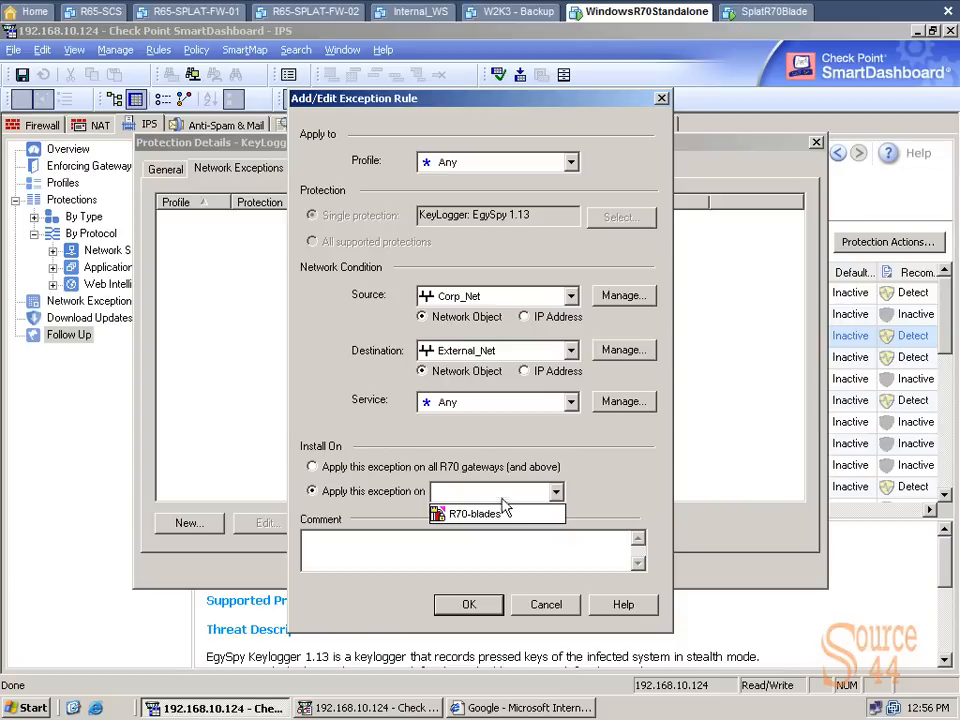
click(474, 512)
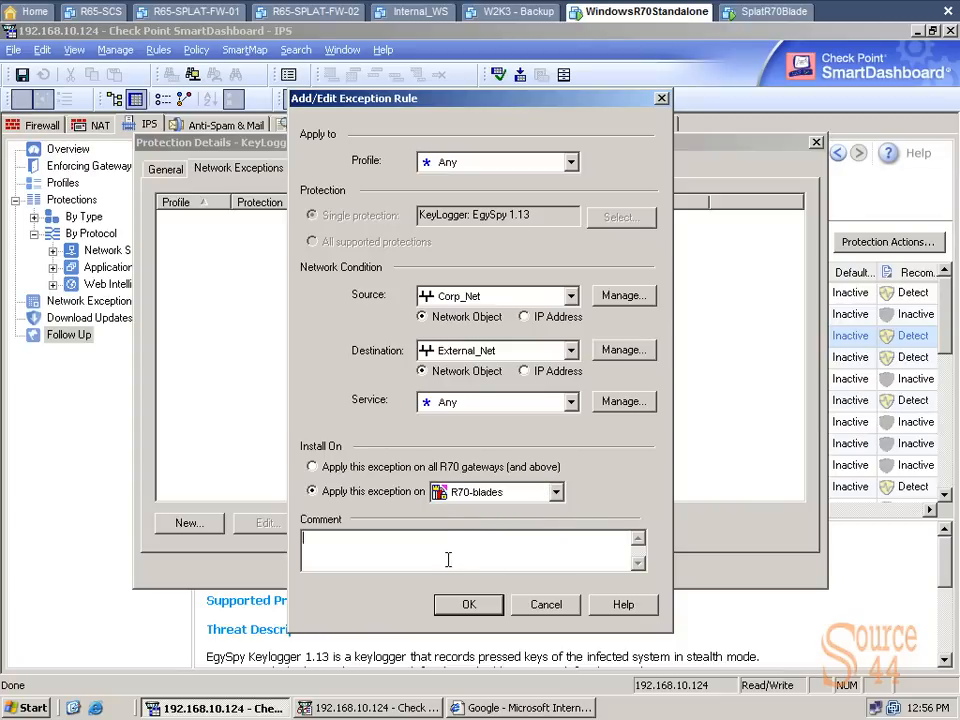
Add the comment 'Comments', apply the rule to Recommended_Protection and save it.
text(Comment)
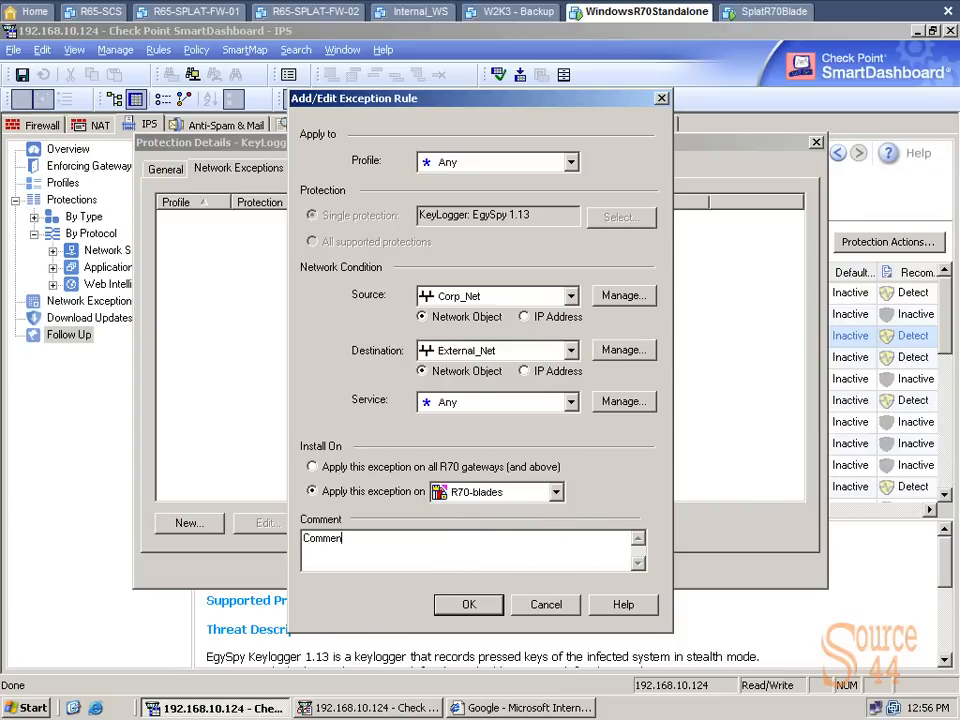
text(s)
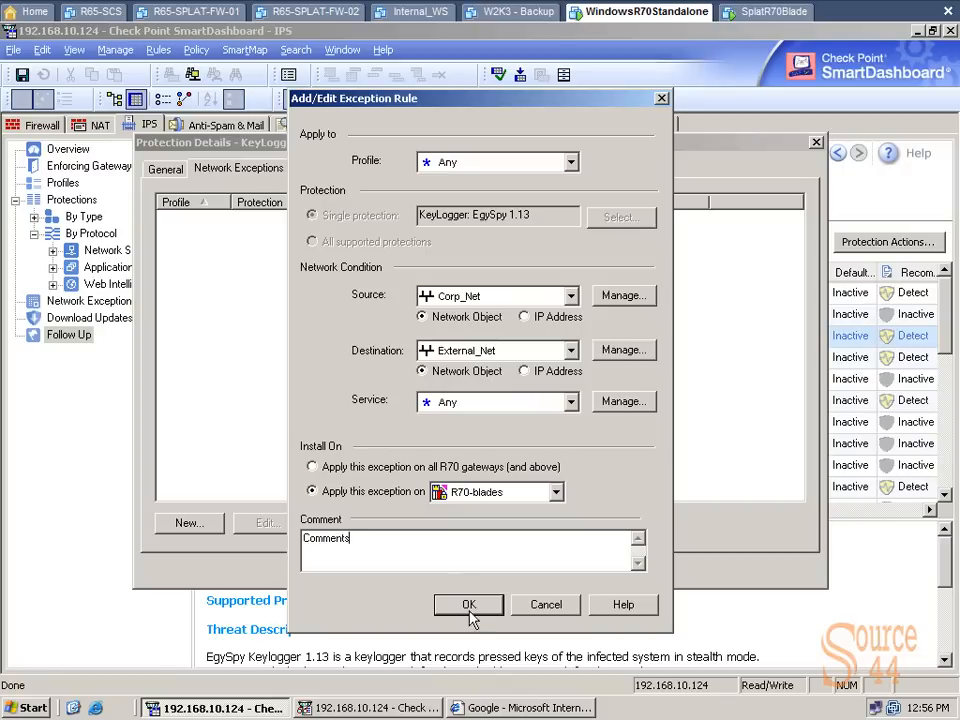
mouse_move(584, 198)
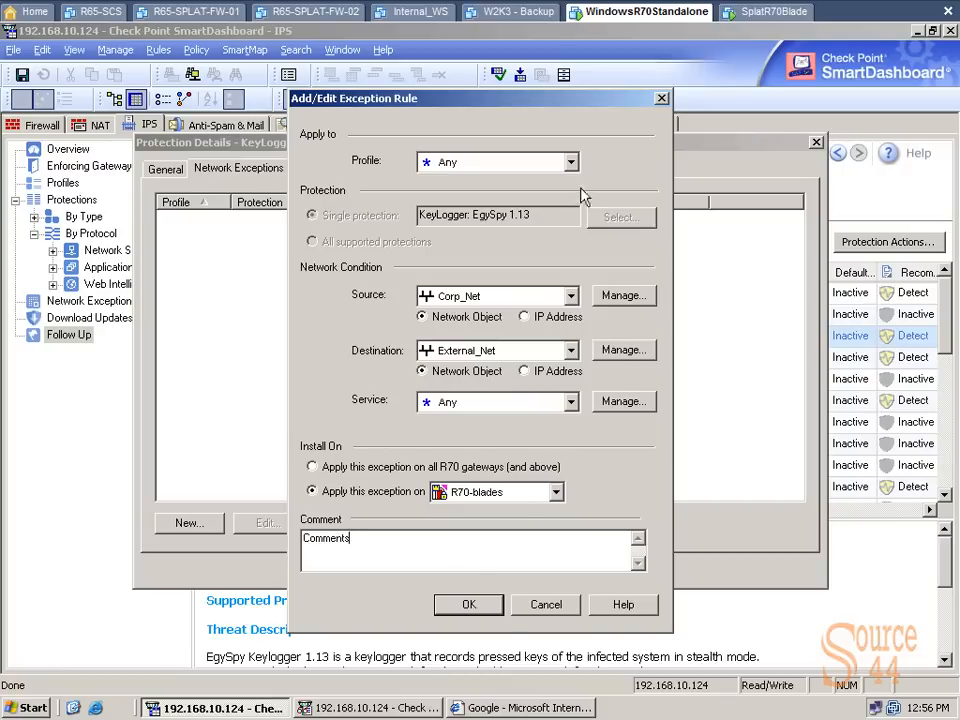
click(572, 160)
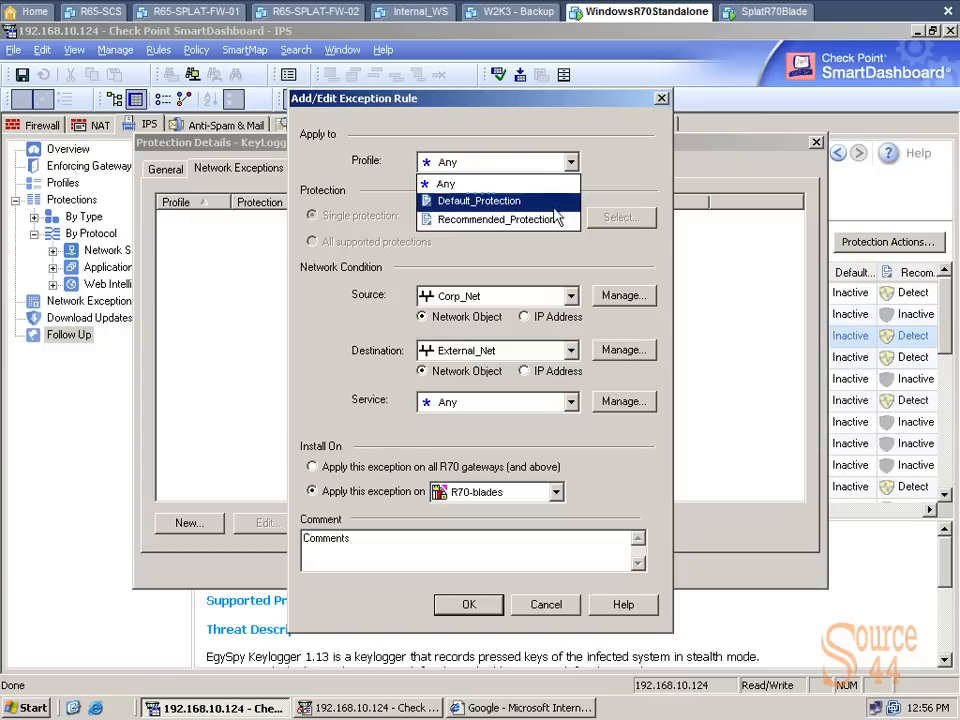
click(496, 218)
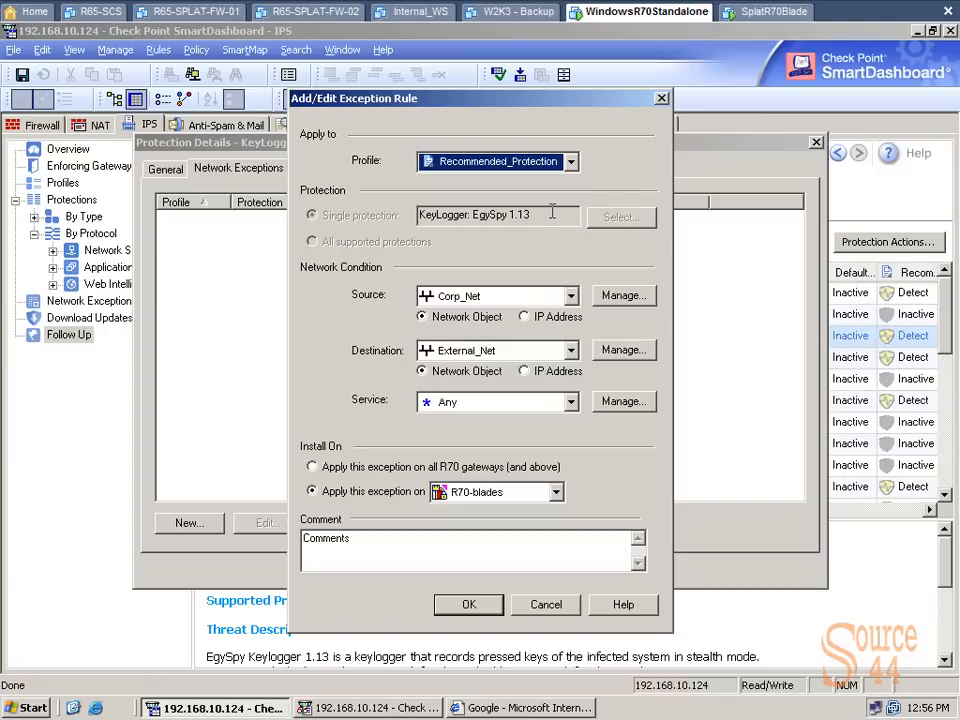
mouse_move(468, 592)
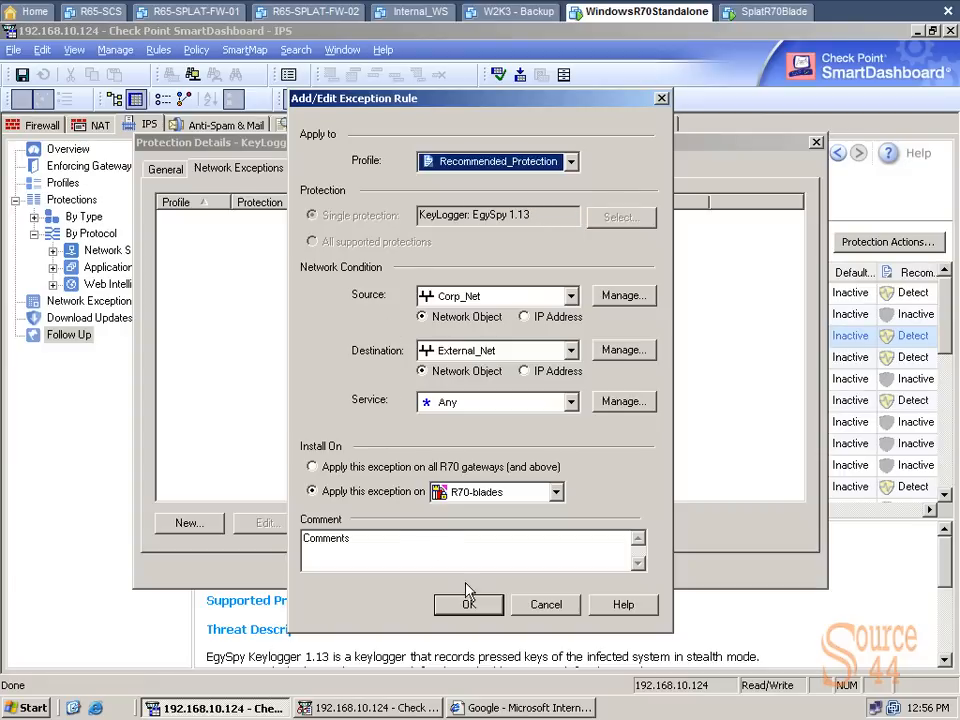
click(468, 604)
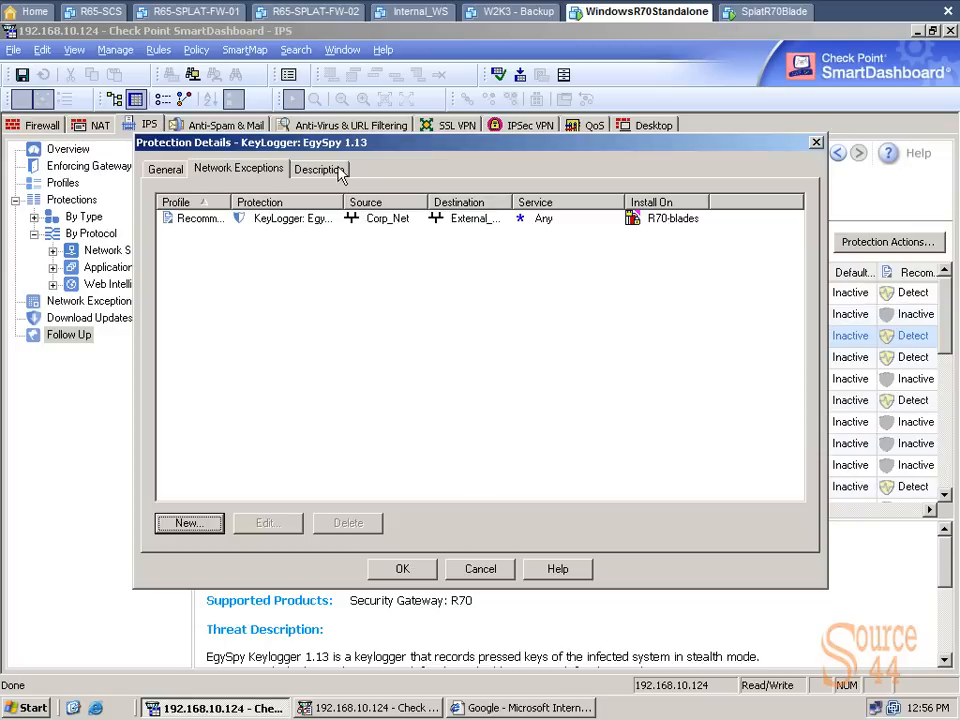
Read the EgySpy 1.13 Description with its attack ID, threat and detection details.
click(320, 168)
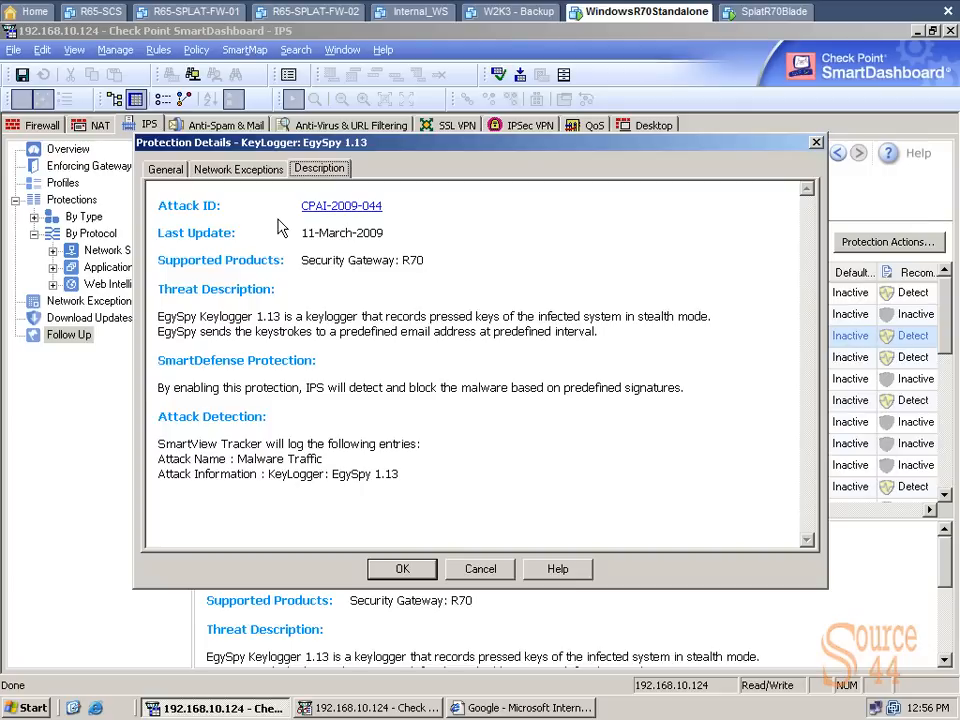
mouse_move(294, 468)
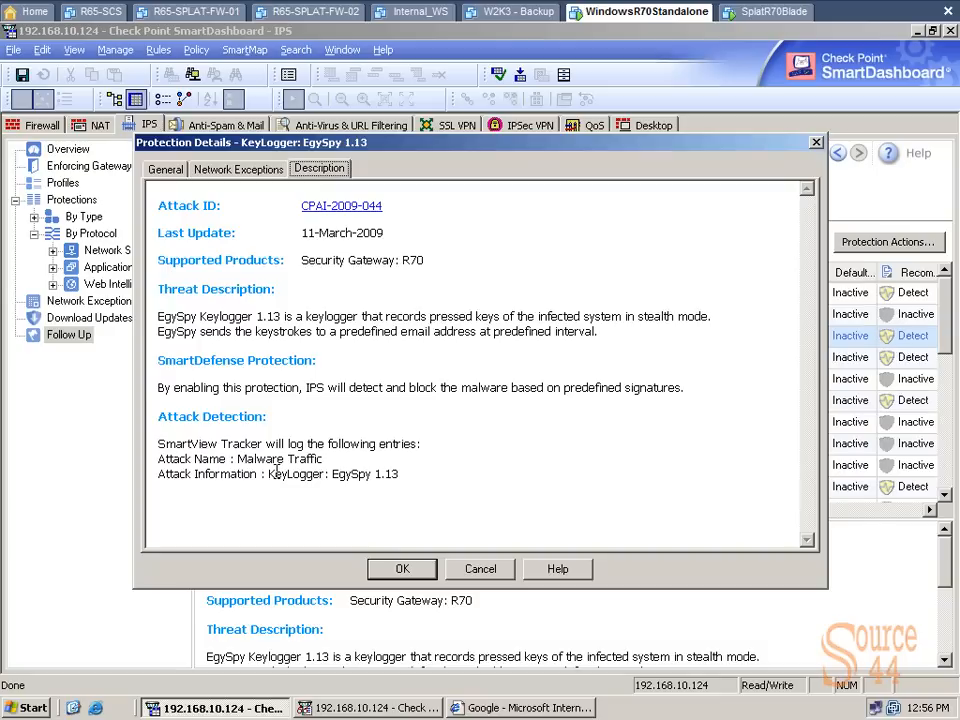
mouse_move(400, 588)
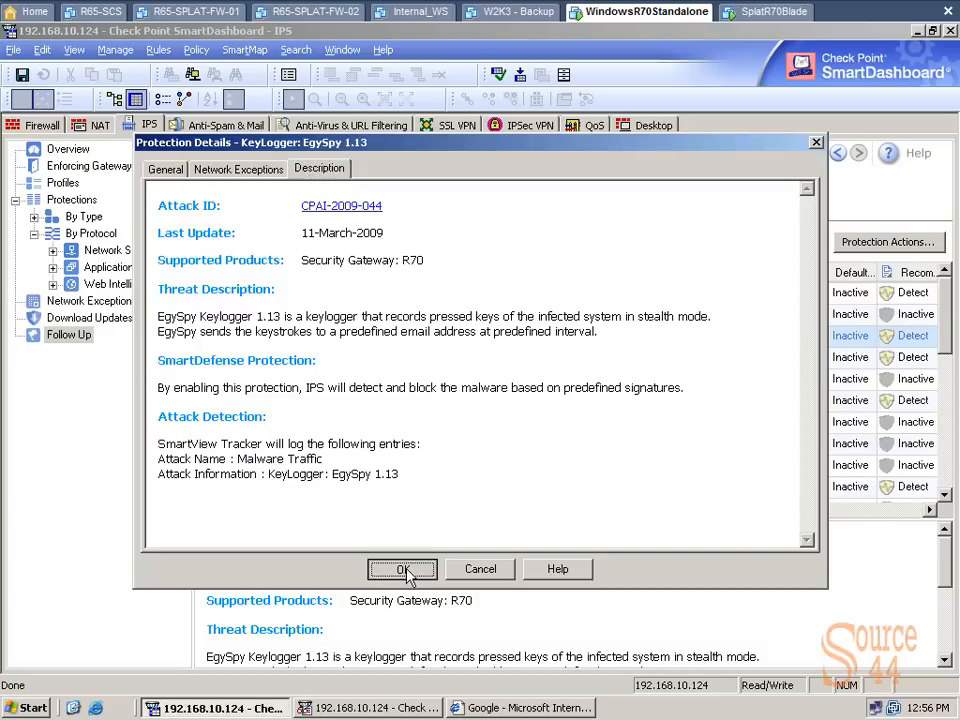
Close the EgySpy details and show the Enforcing Gateways page with each gateway's profile.
click(402, 568)
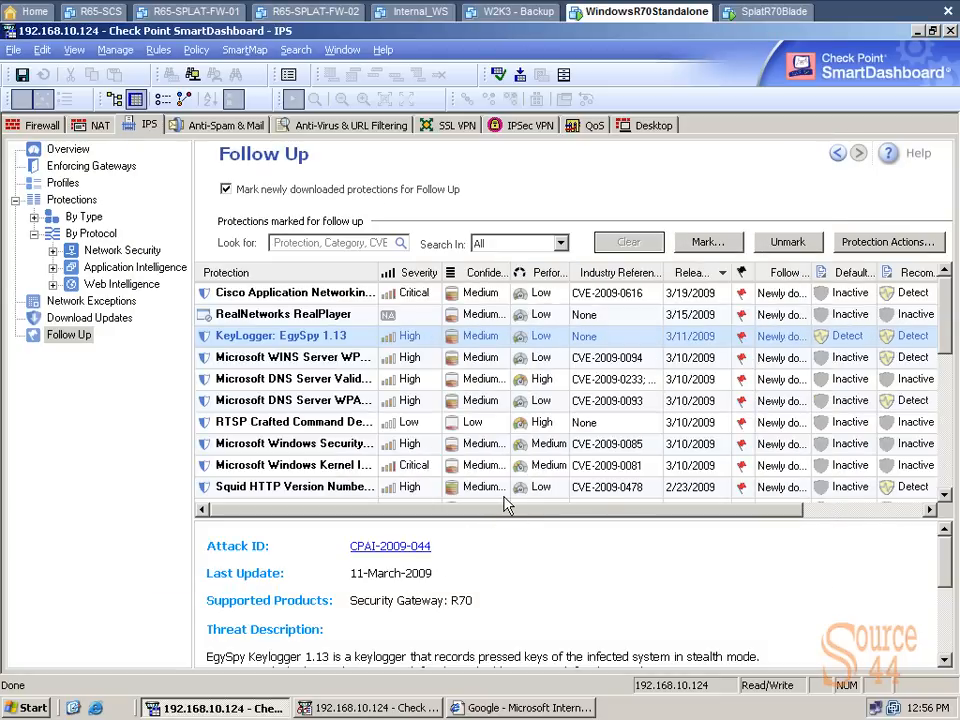
click(888, 242)
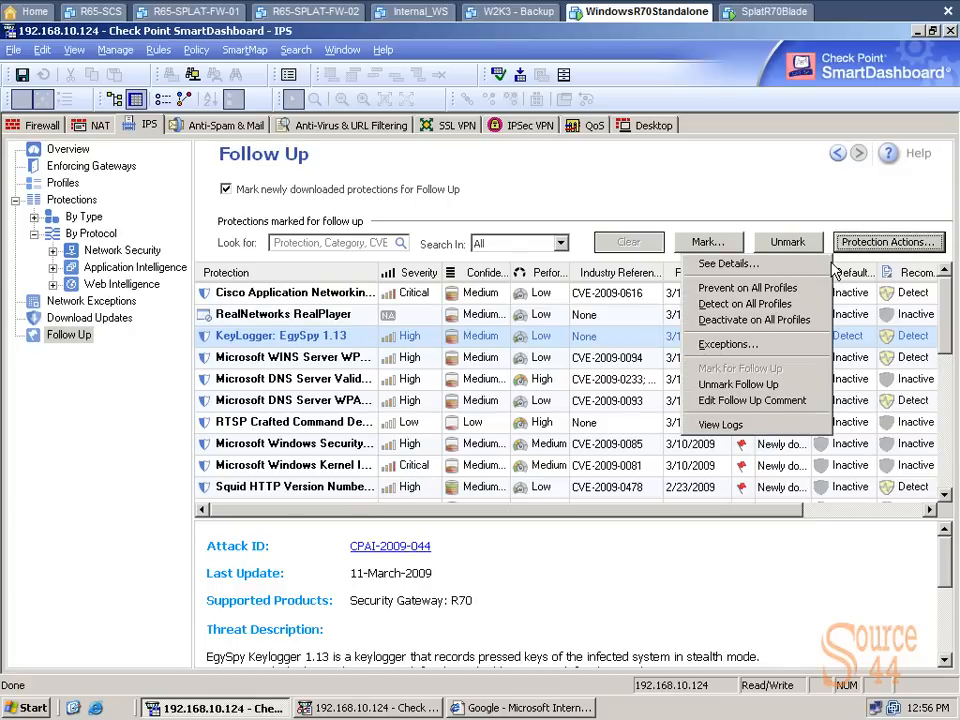
mouse_move(728, 264)
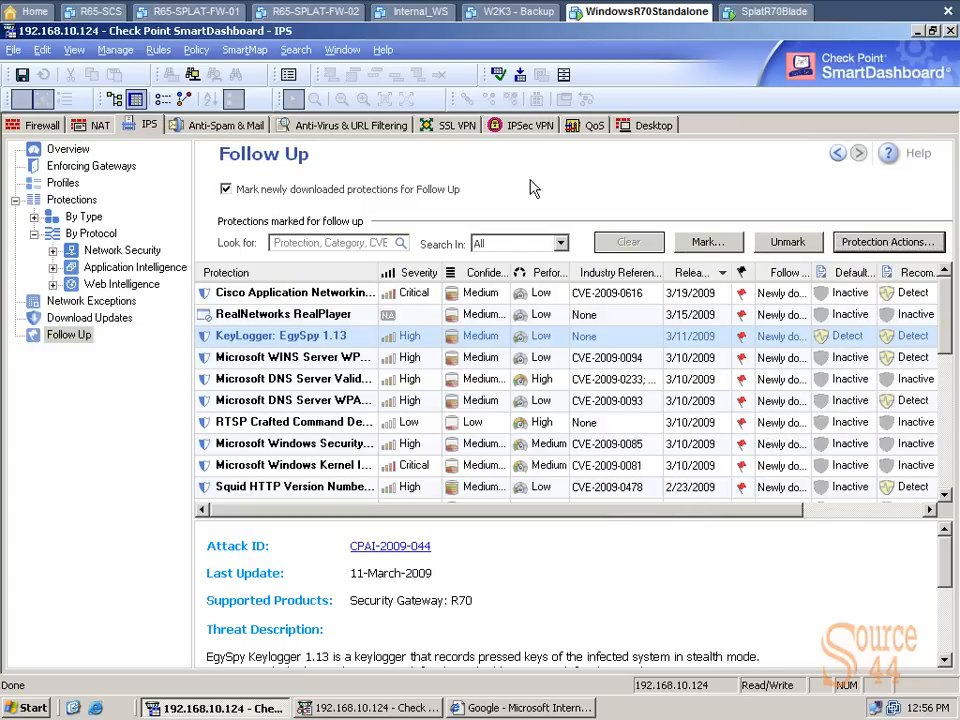
click(92, 164)
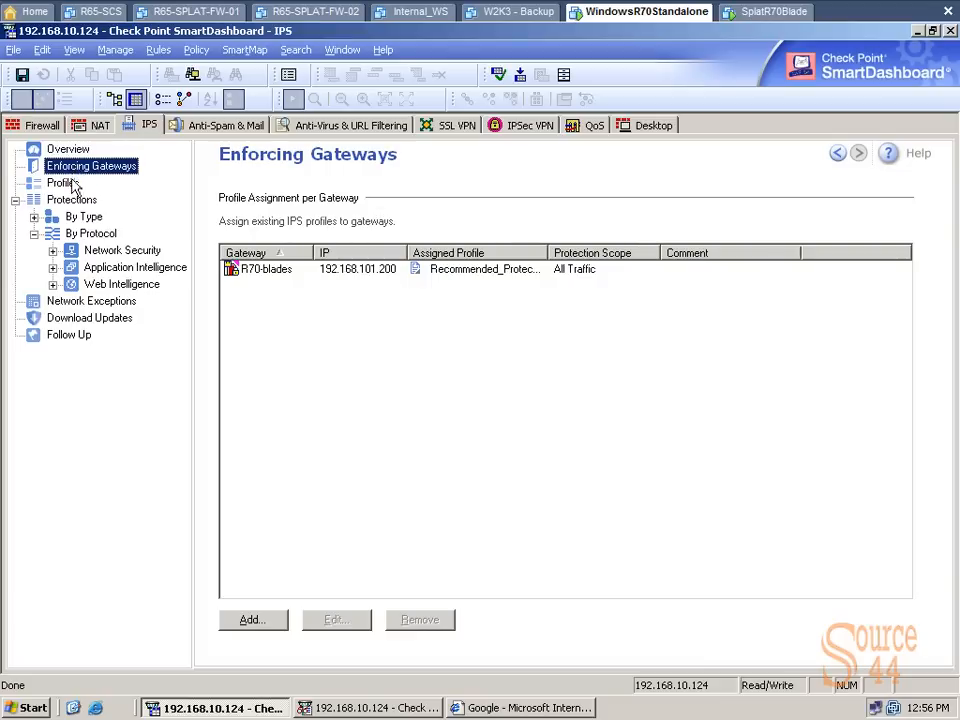
Go to the IPS Profiles list to reach the Recommended_Protection profile properties.
click(62, 184)
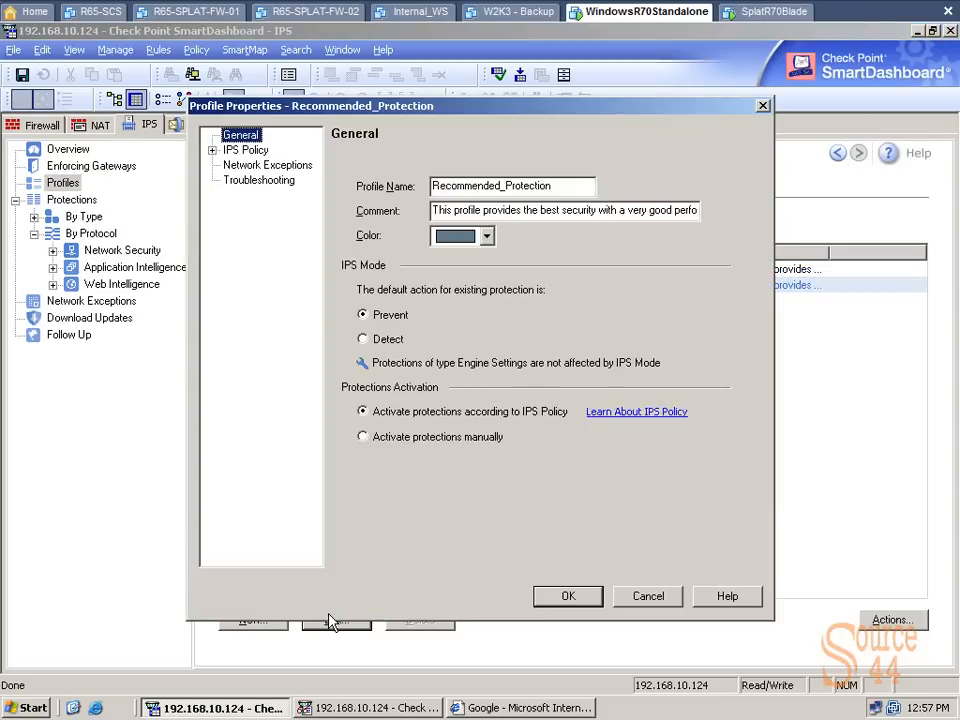
mouse_move(488, 300)
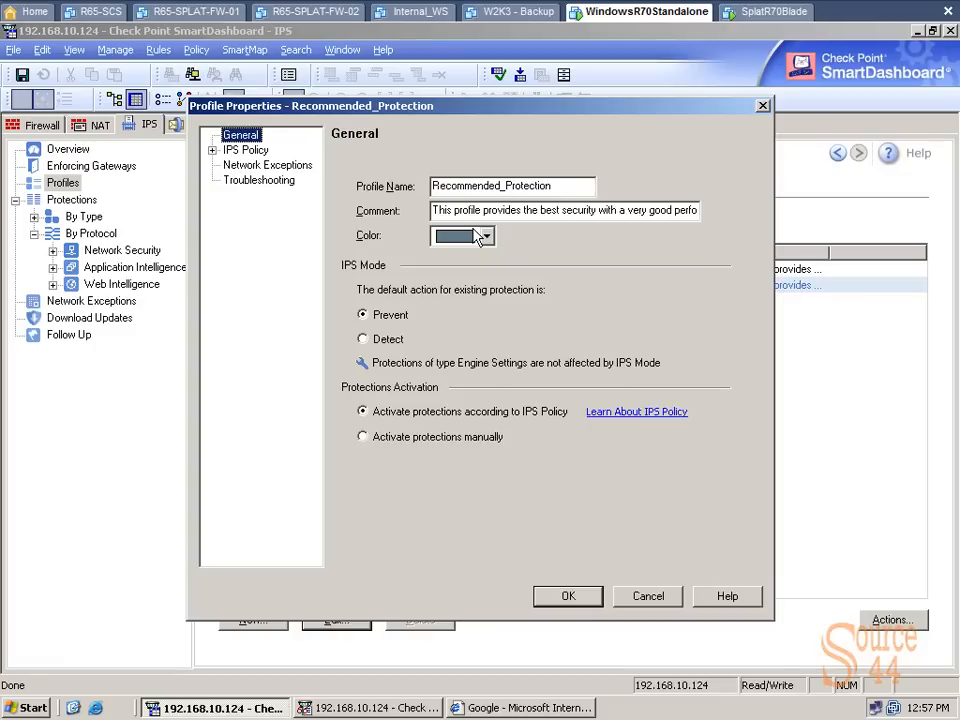
mouse_move(378, 344)
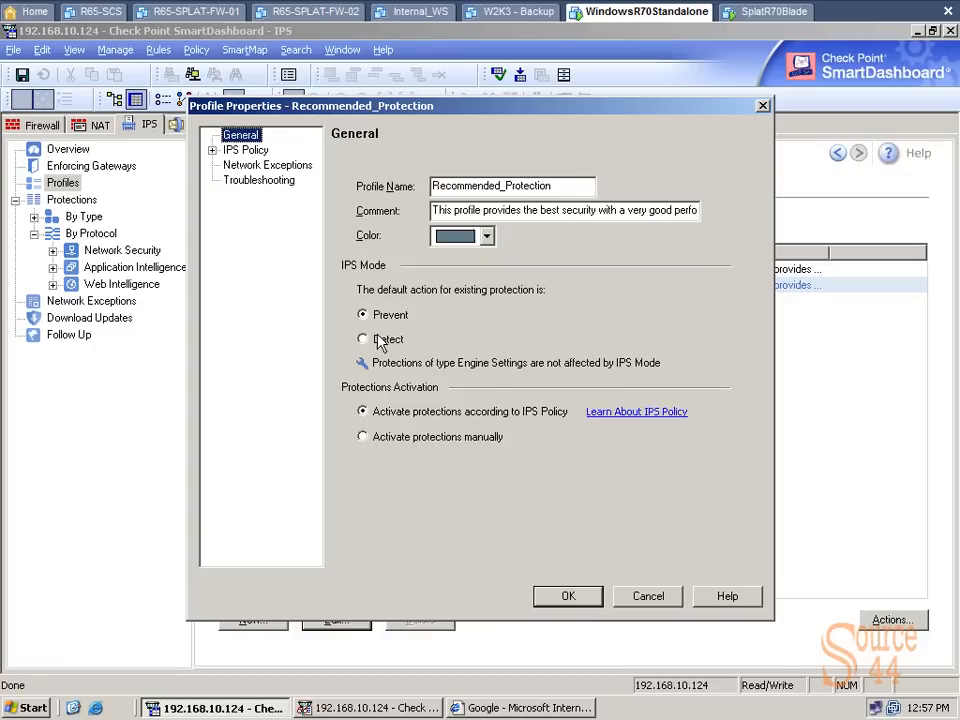
mouse_move(408, 424)
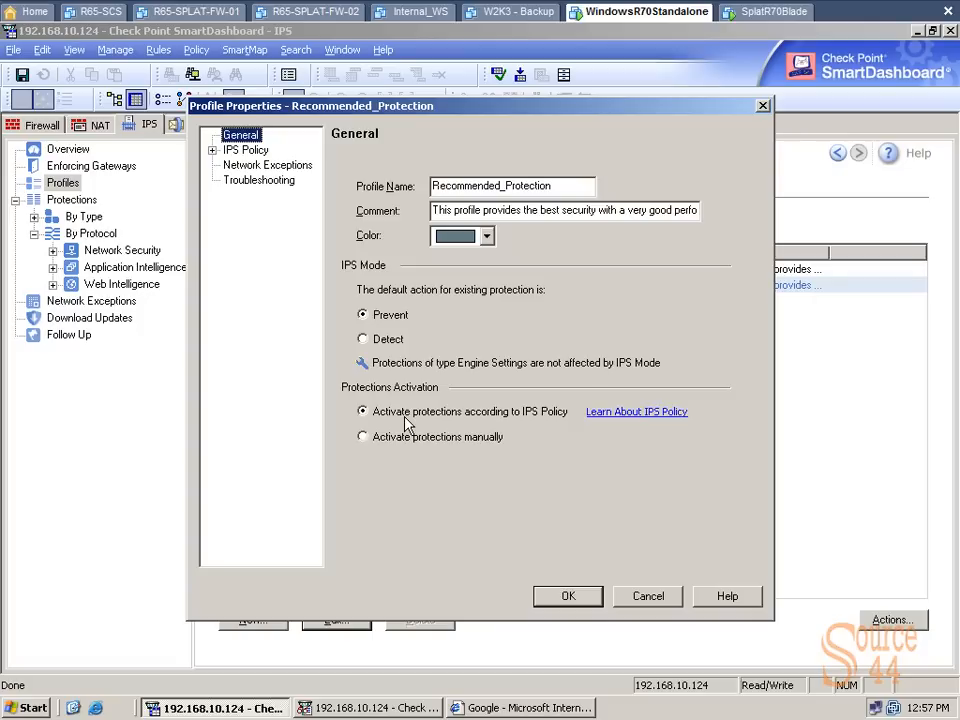
mouse_move(410, 452)
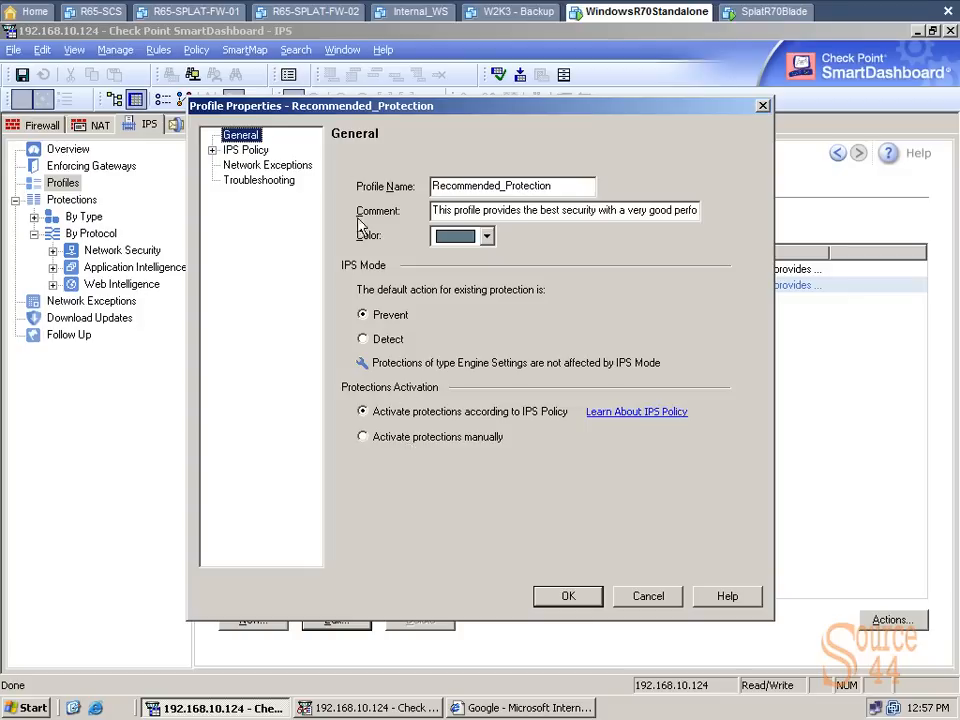
Add Denial of Service to the categories not to auto-activate, confirm, then untick the exclusion option.
click(246, 148)
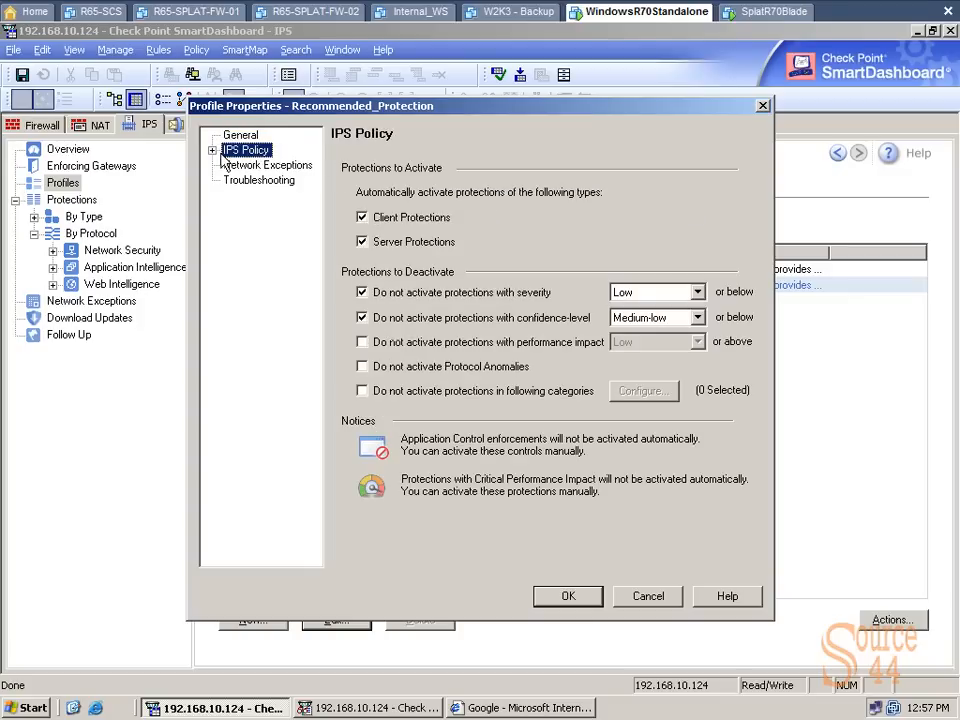
click(212, 148)
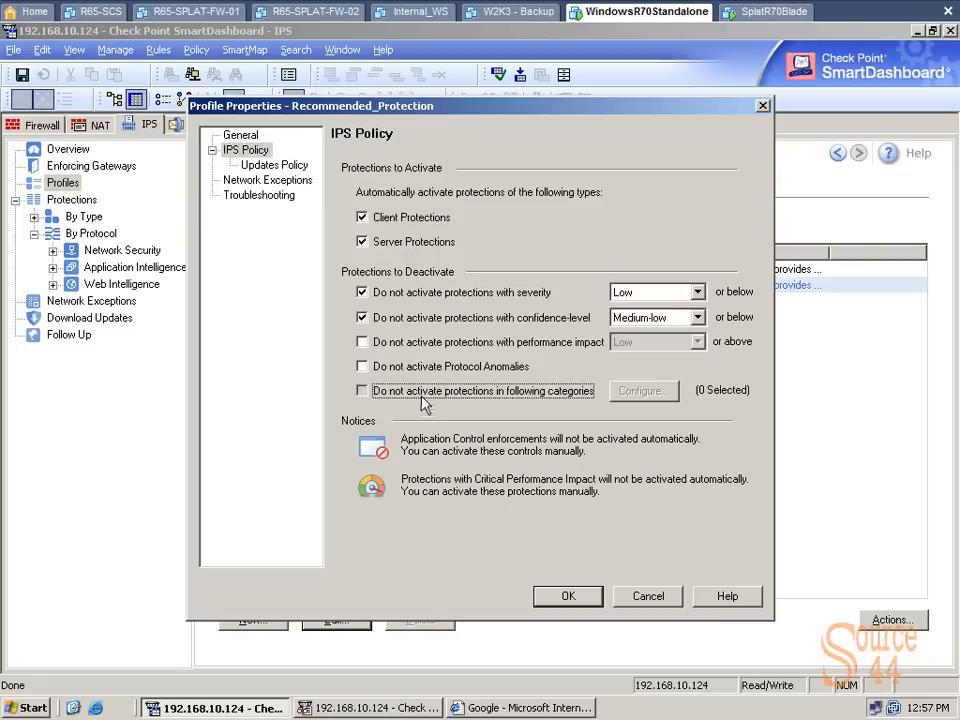
click(642, 390)
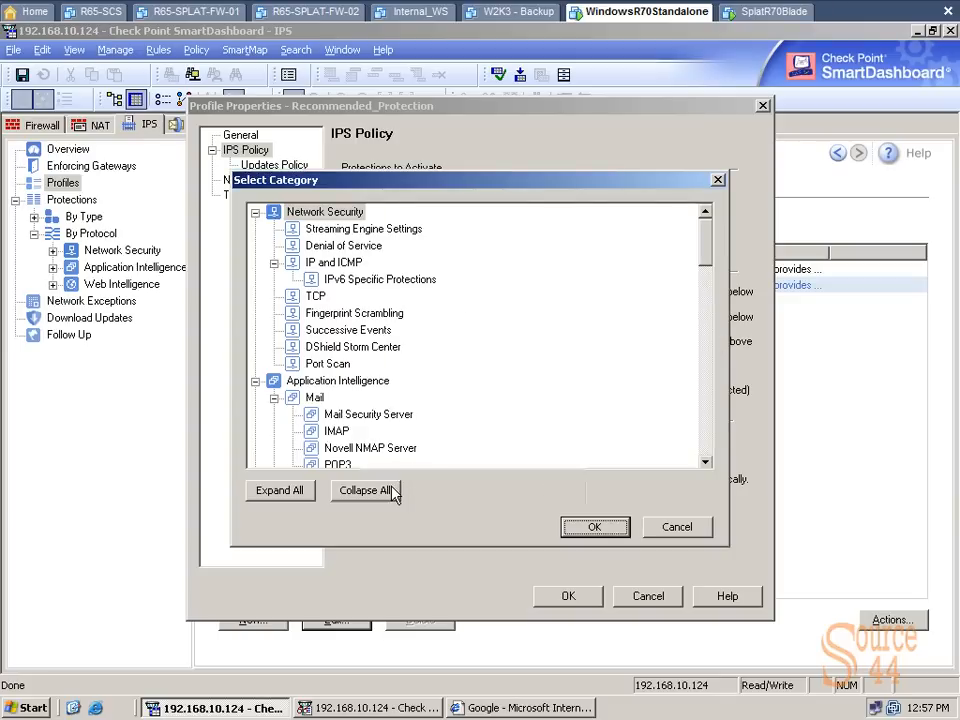
mouse_move(378, 220)
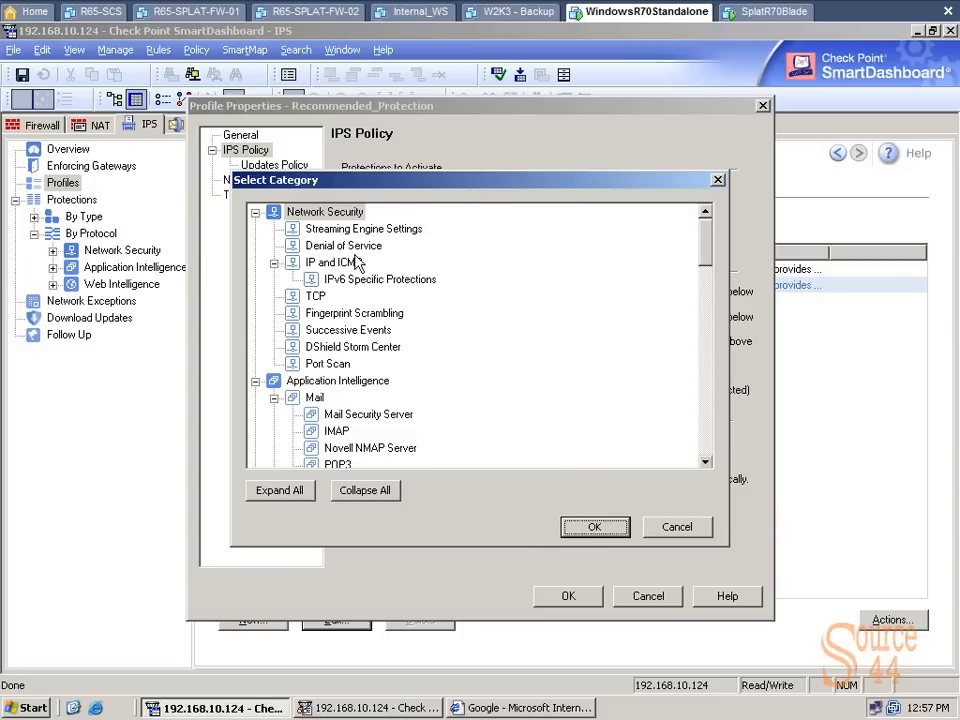
click(344, 244)
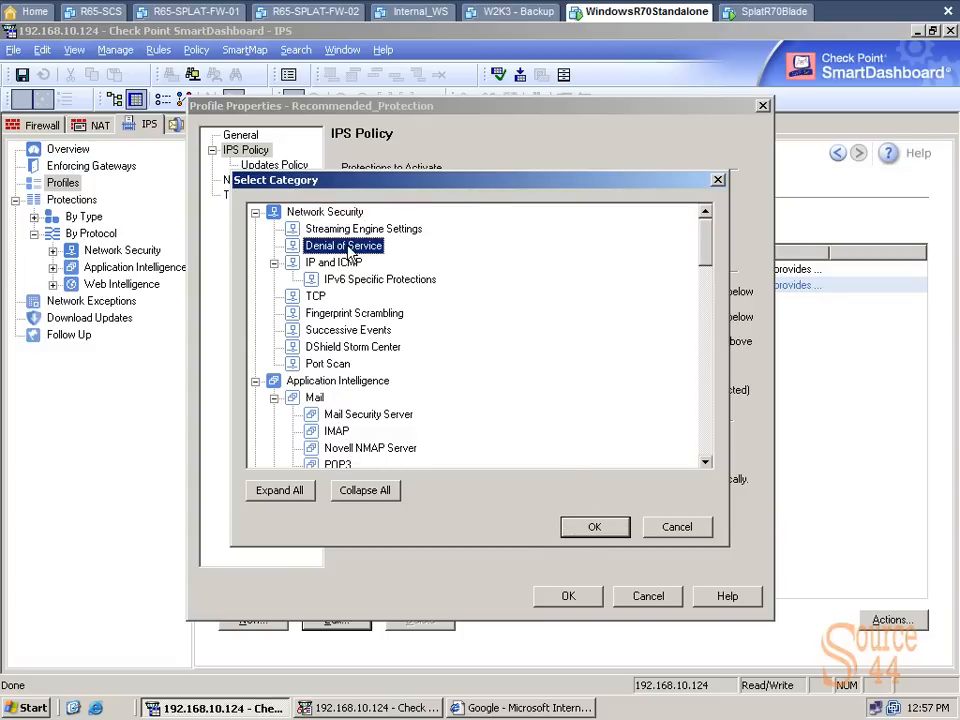
click(594, 528)
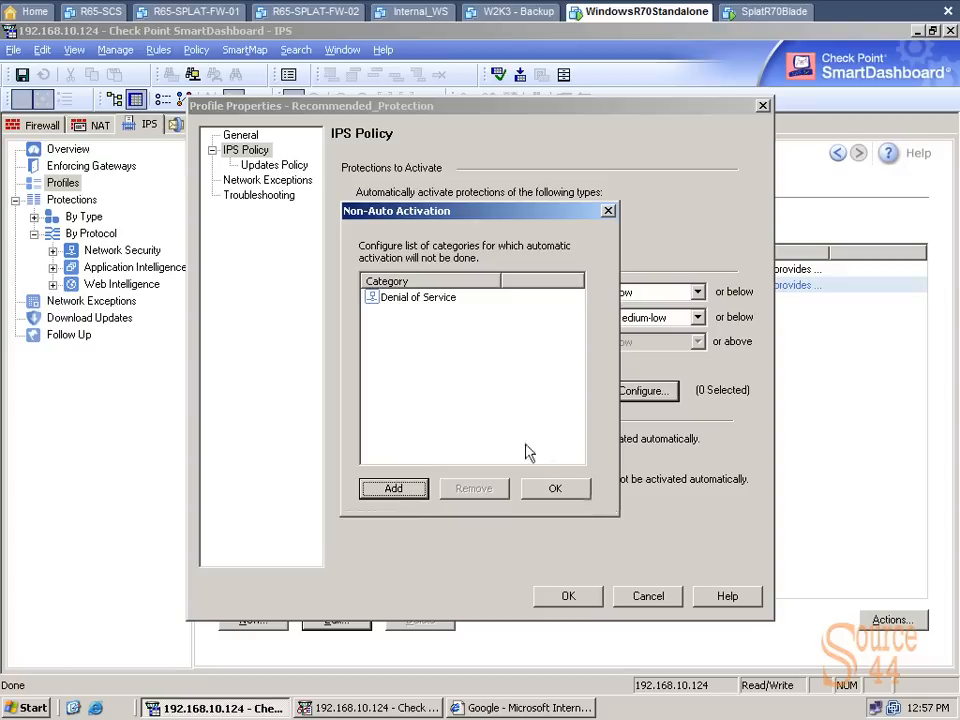
click(556, 488)
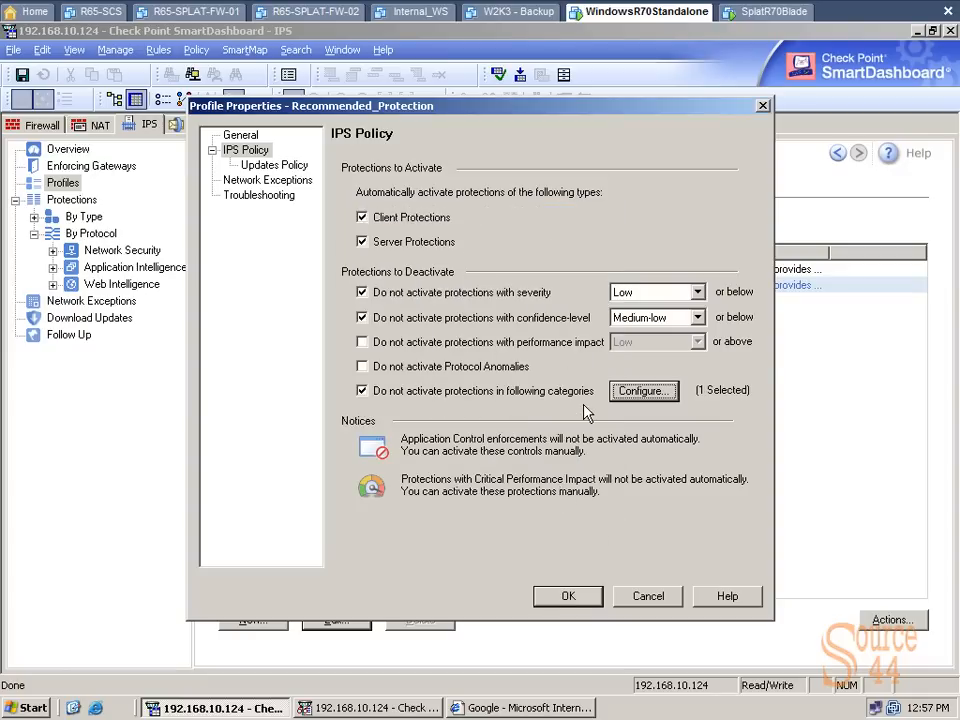
click(362, 390)
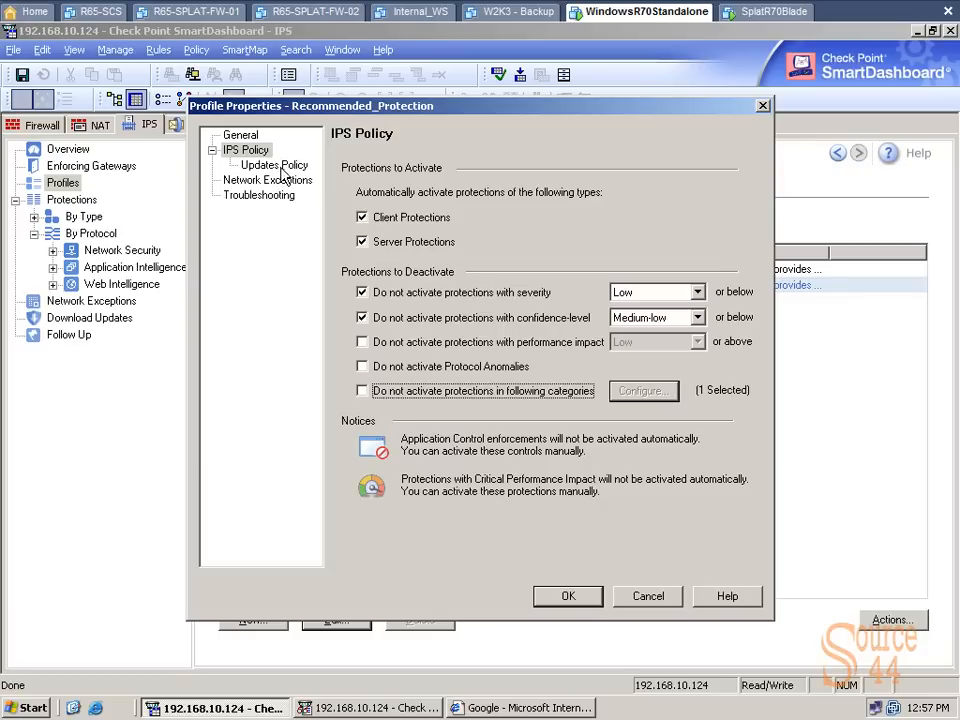
Set newly downloaded protections to Detect in the Updates Policy.
click(272, 164)
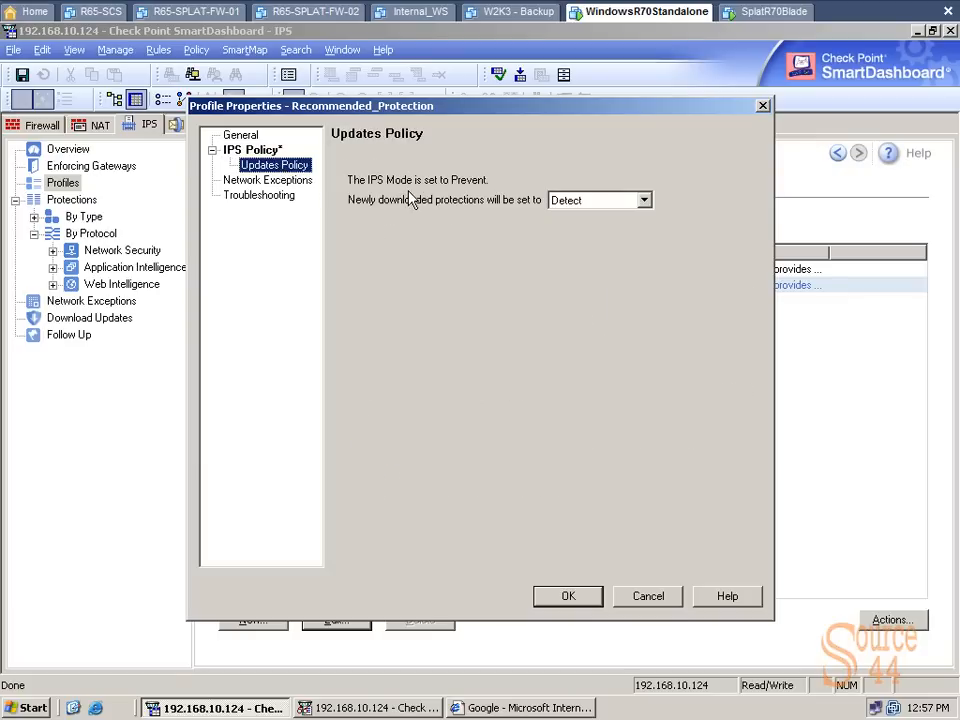
click(644, 200)
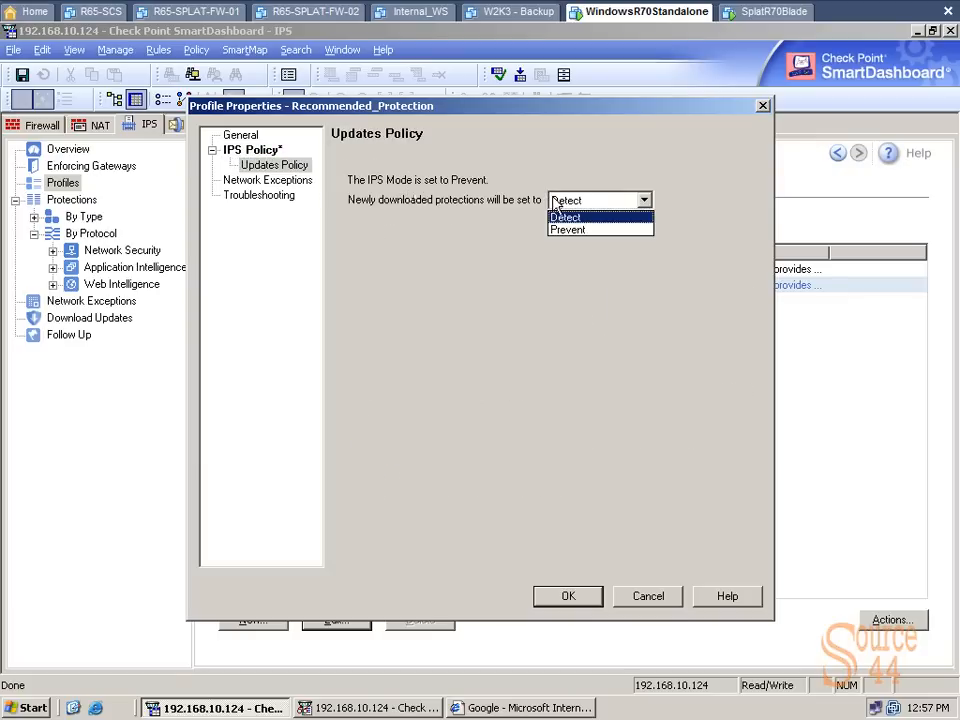
click(564, 216)
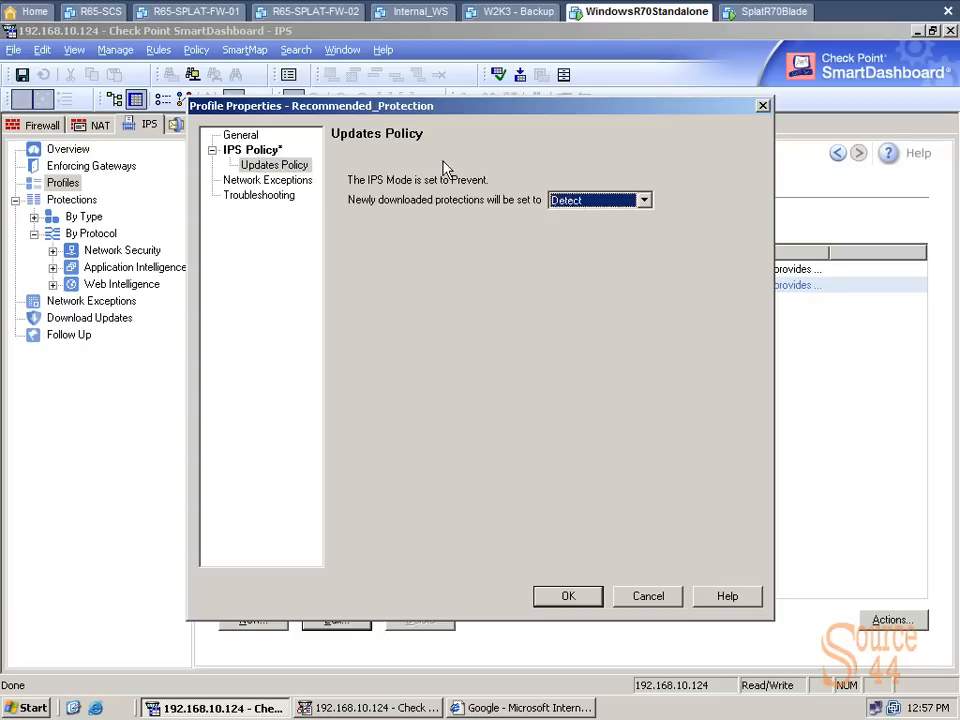
Review the Network Exceptions and Troubleshooting pages, noting Detect-Only is disabled.
click(266, 180)
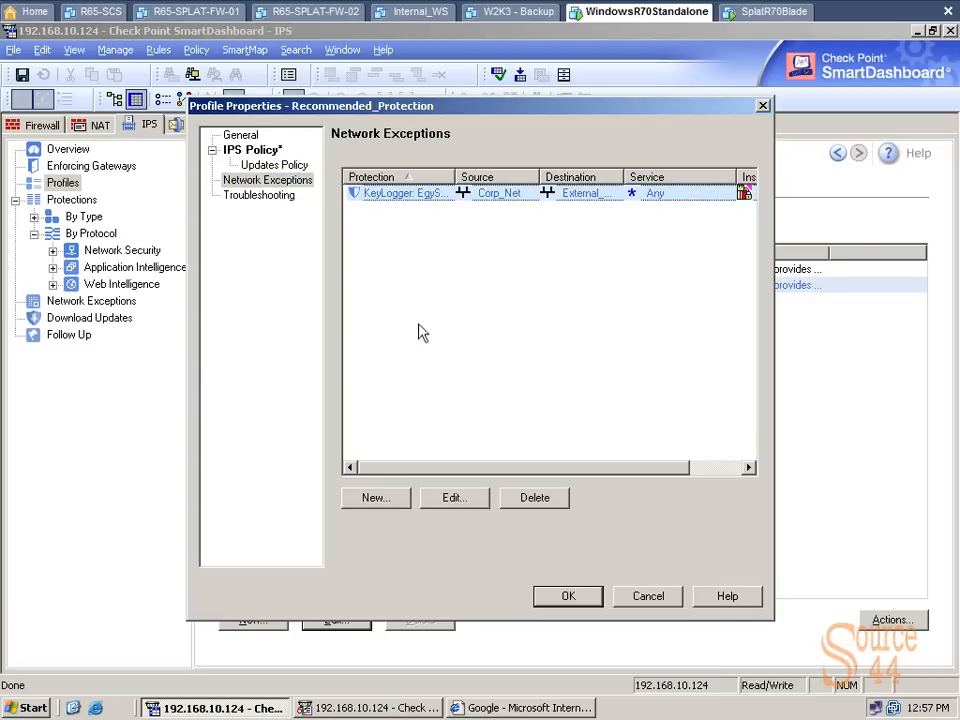
mouse_move(268, 204)
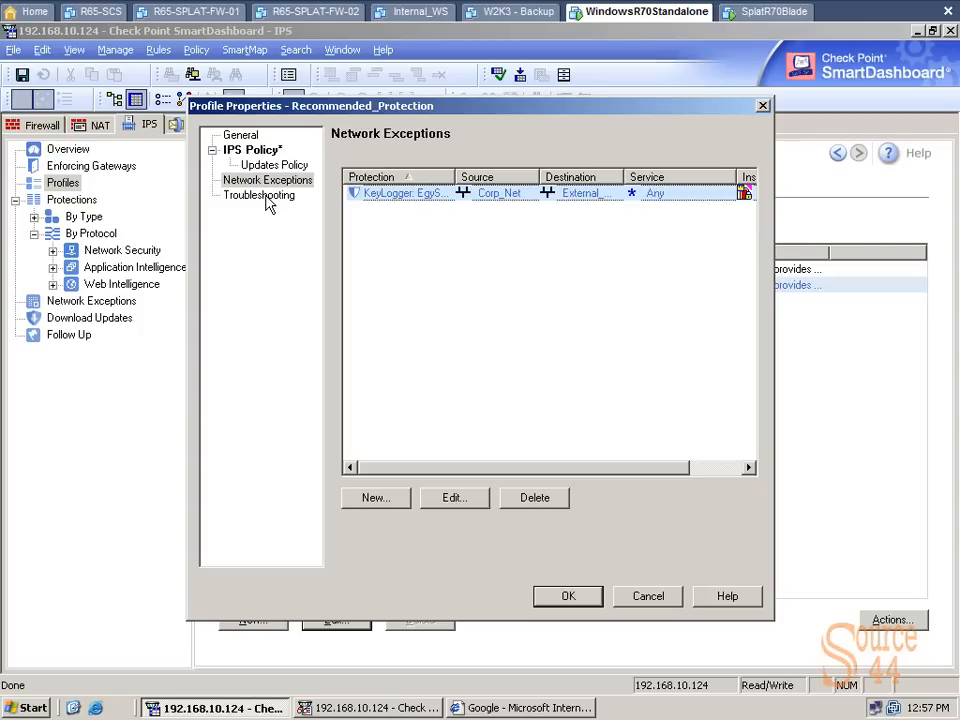
click(258, 196)
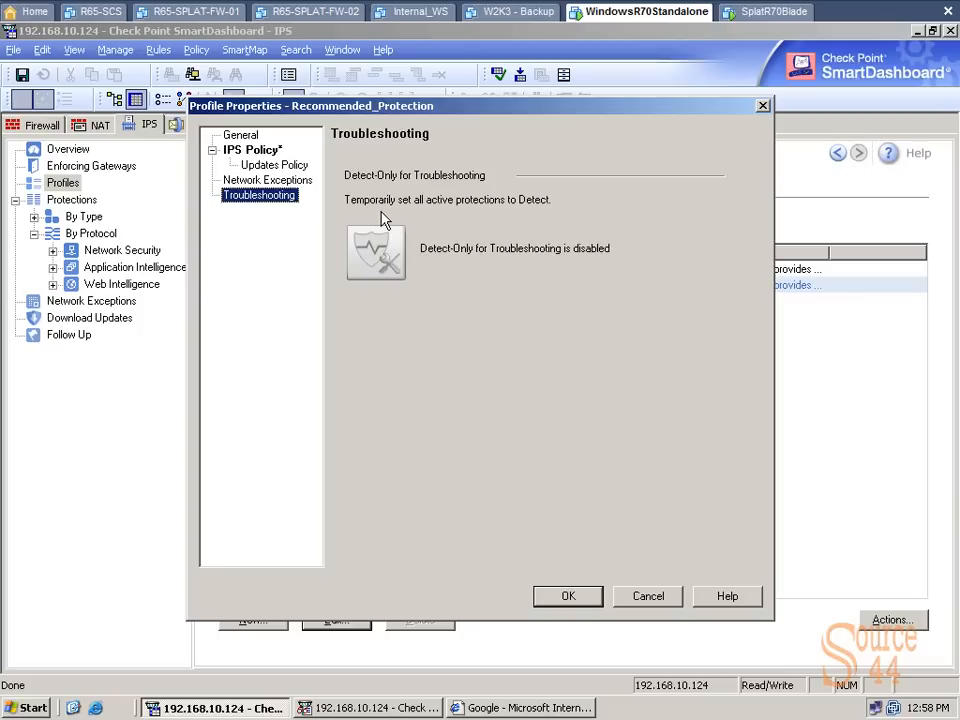
mouse_move(410, 218)
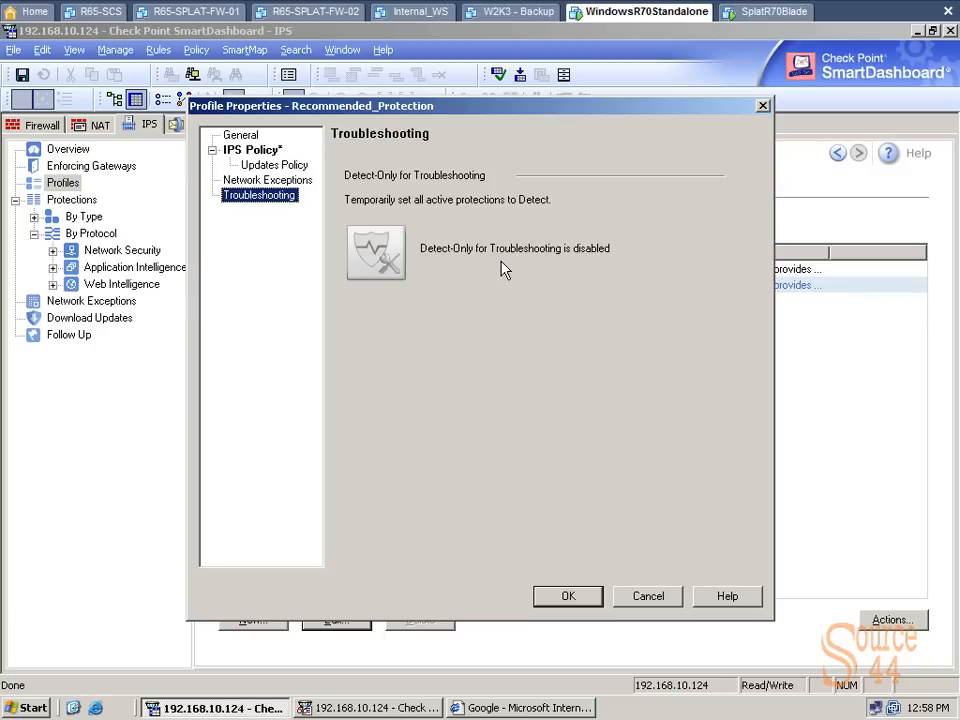
mouse_move(396, 248)
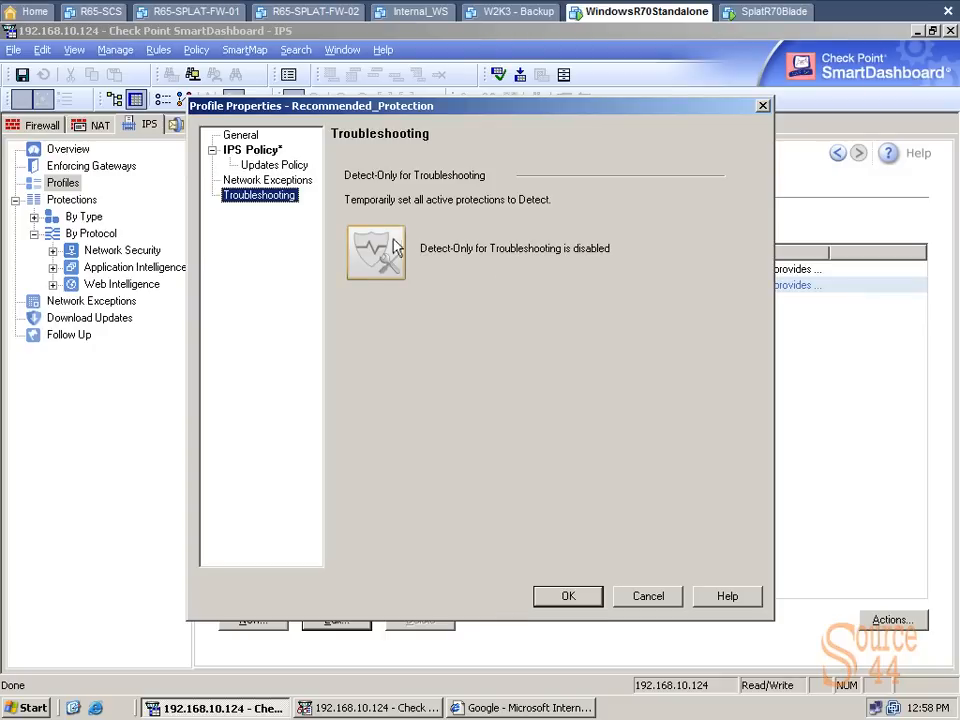
mouse_move(570, 588)
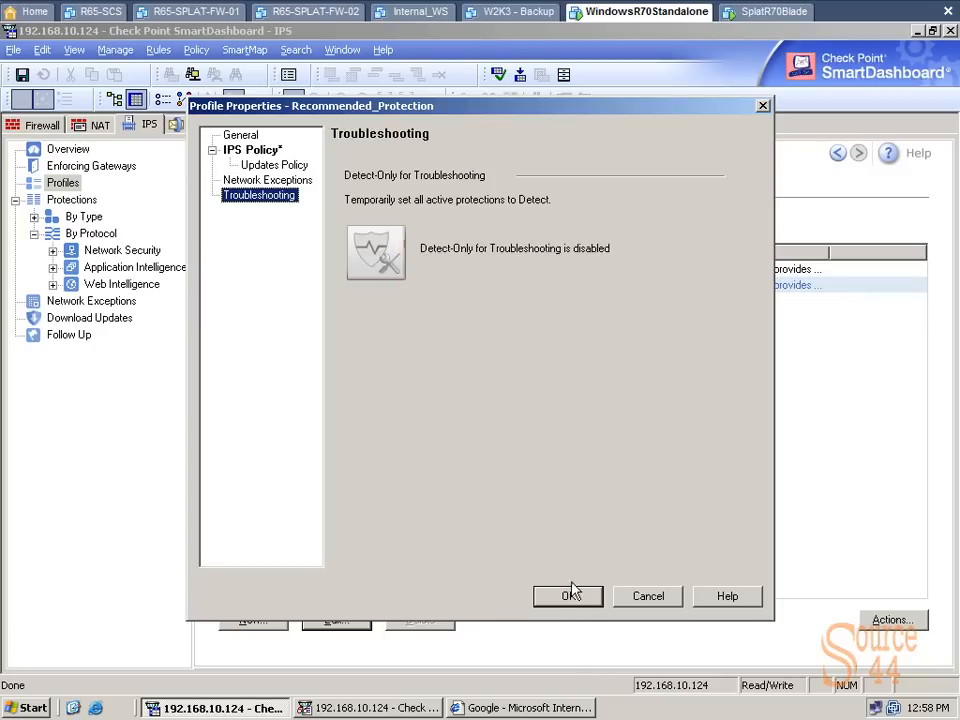
Save the Recommended_Protection profile with OK and return to the IPS Protections list.
click(568, 596)
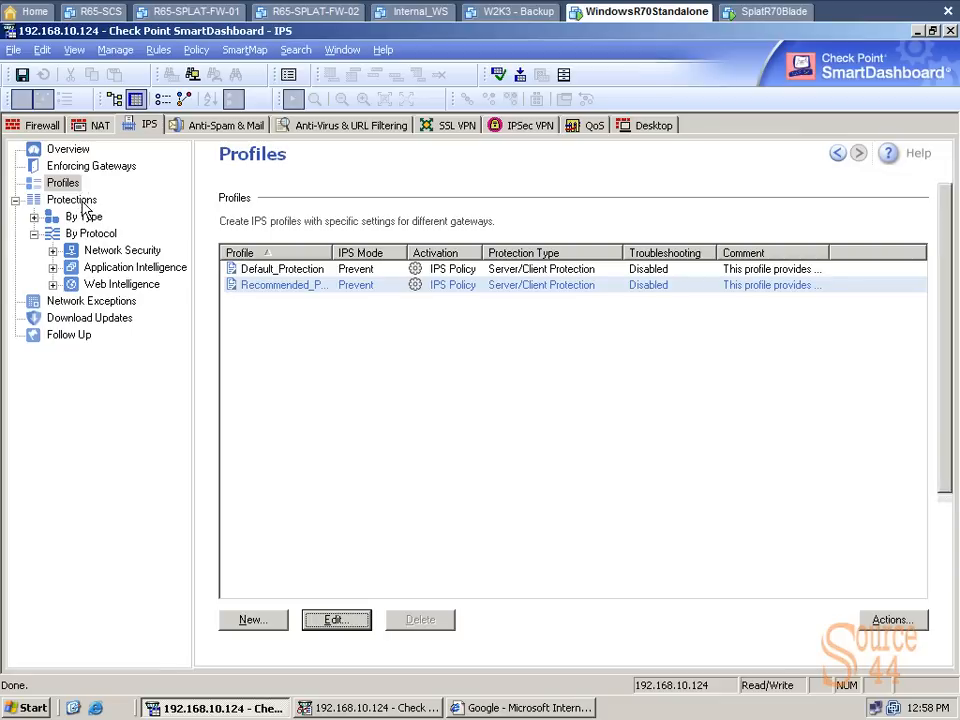
click(72, 200)
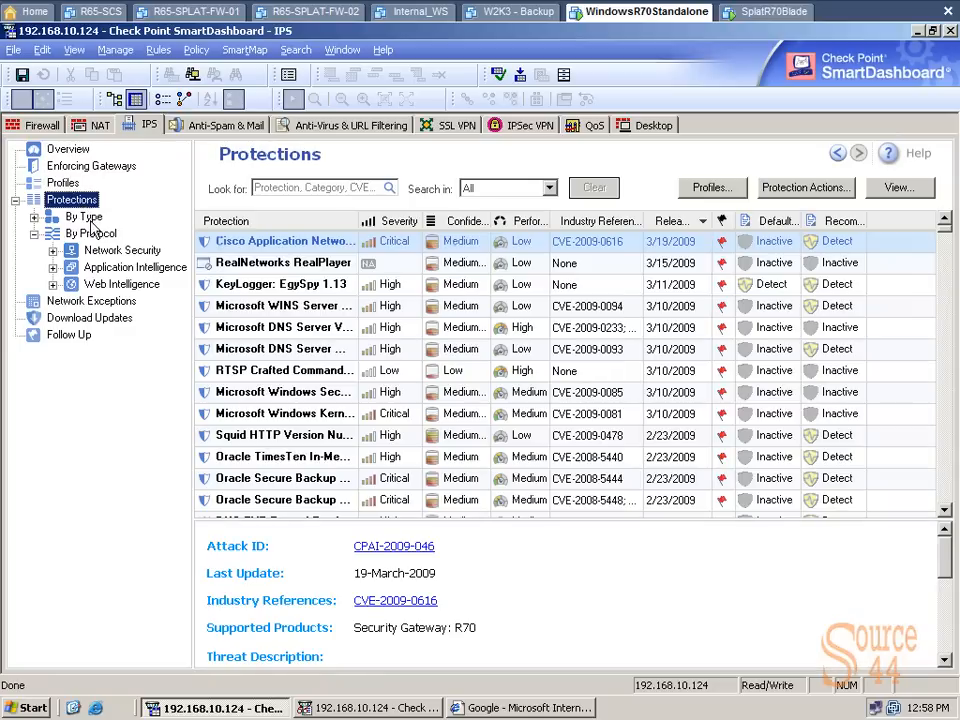